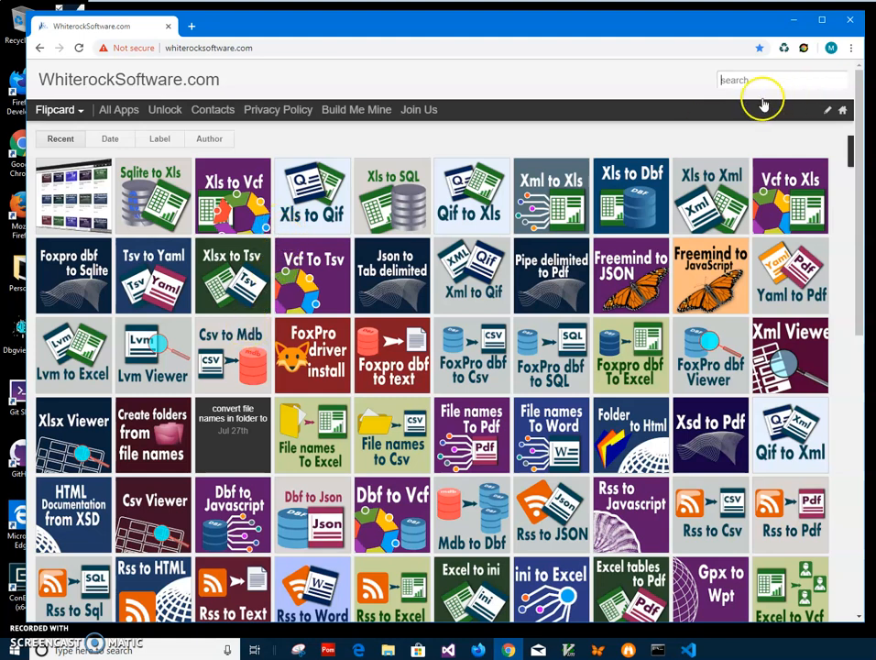
mouse_move(750, 101)
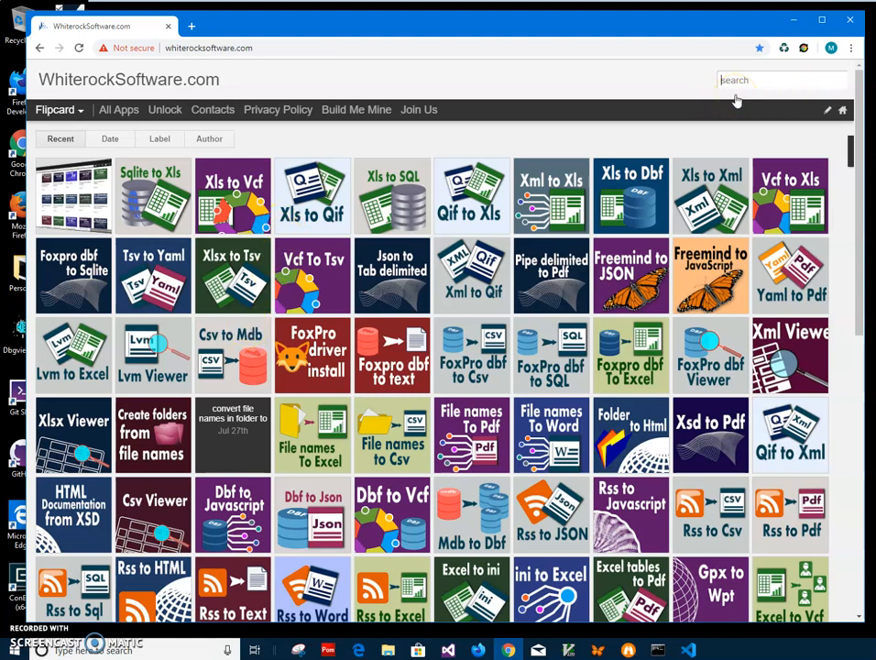
mouse_move(737, 99)
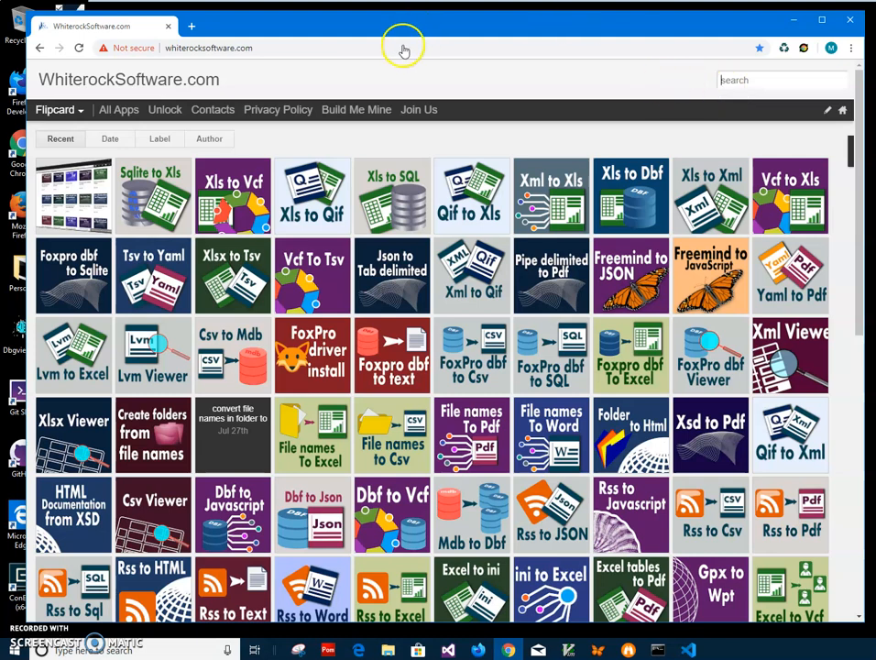
mouse_move(582, 81)
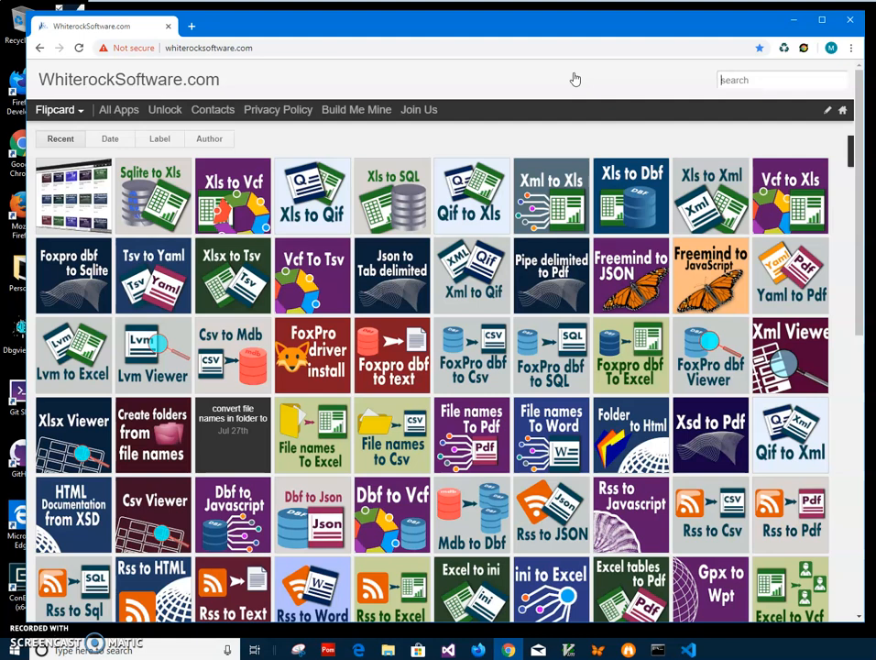
mouse_move(535, 77)
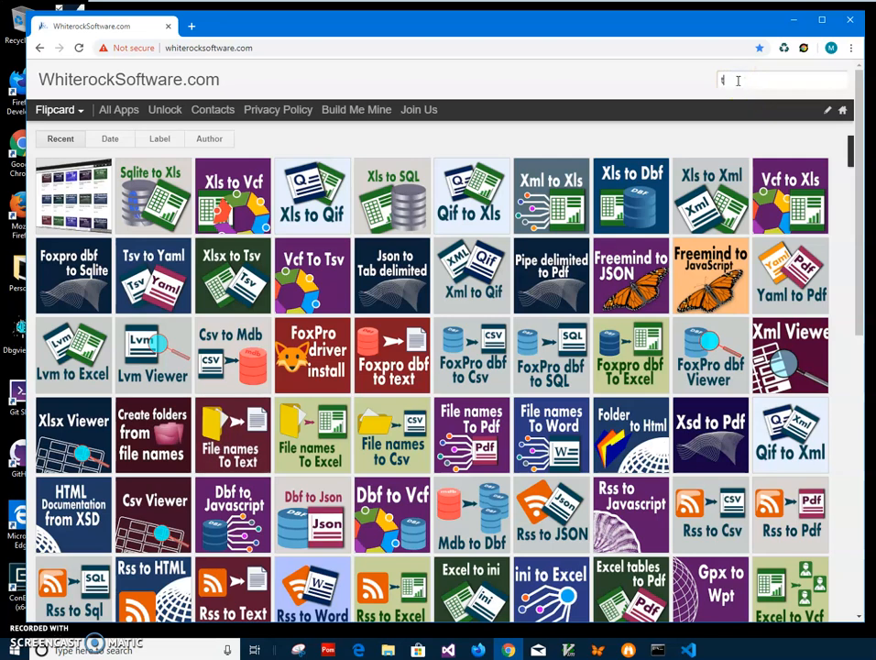
Search 'to qif' on WhiterockSoftware.com and download the XlsToQifSetup.zip installer
type("to qif")
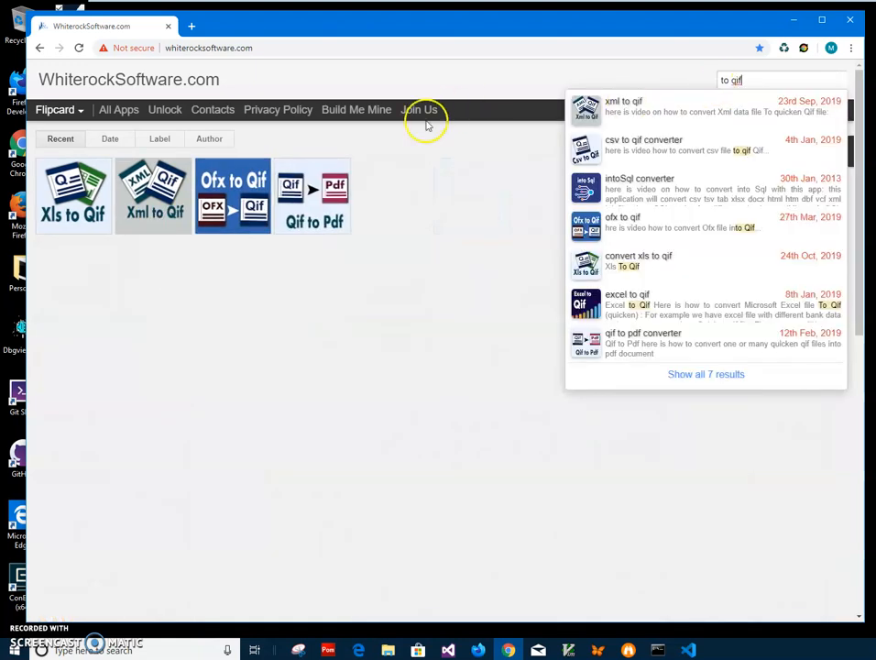
mouse_move(73, 194)
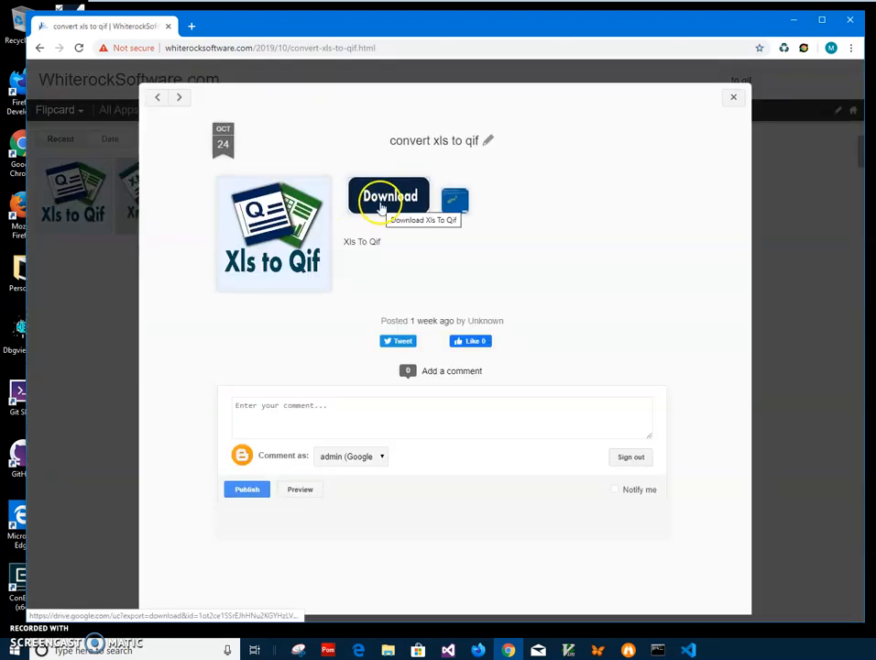
left_click(388, 195)
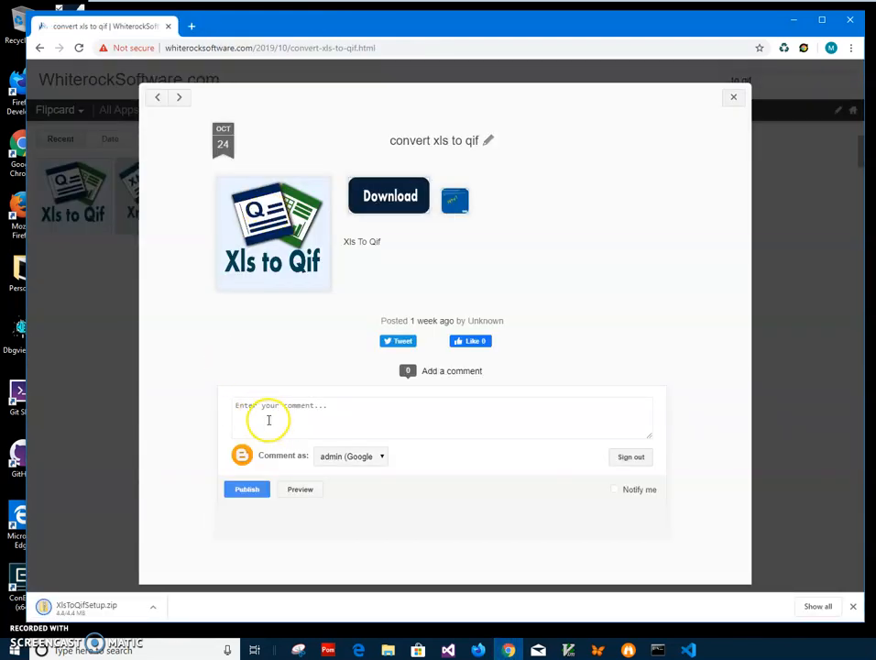
mouse_move(92, 608)
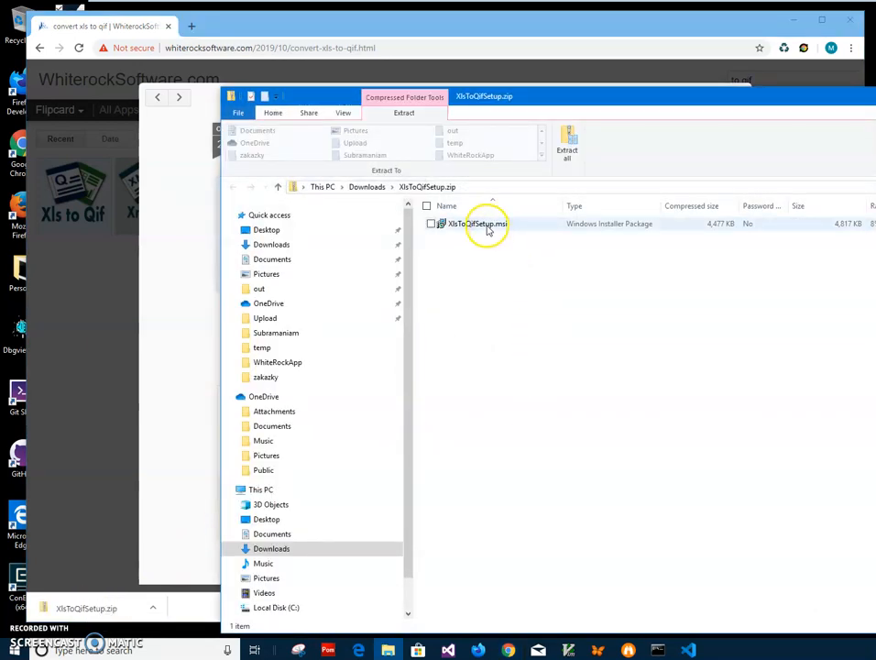
Run XlsToQifSetup.msi past the SmartScreen warning and complete the installation
double_click(476, 224)
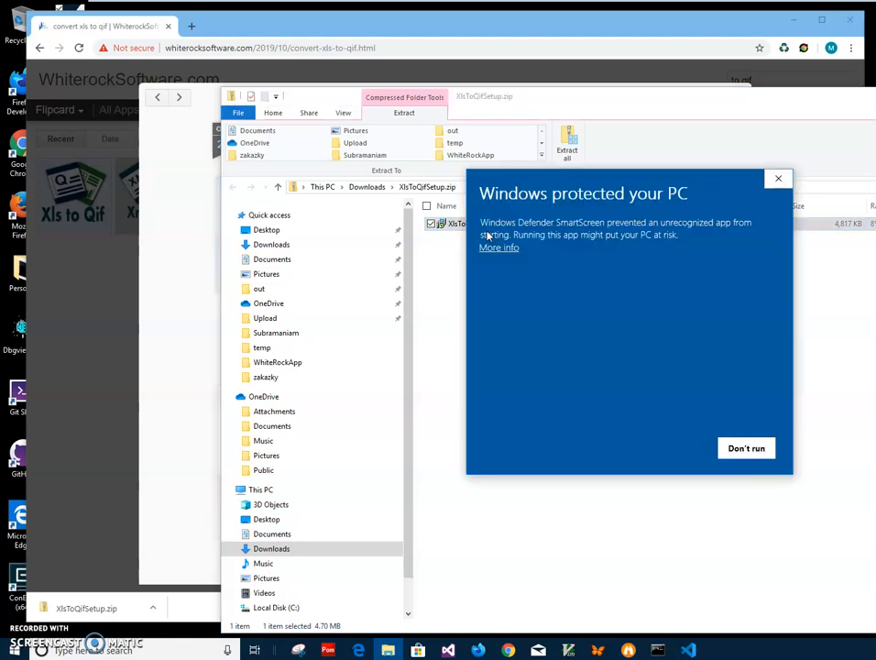
left_click(498, 248)
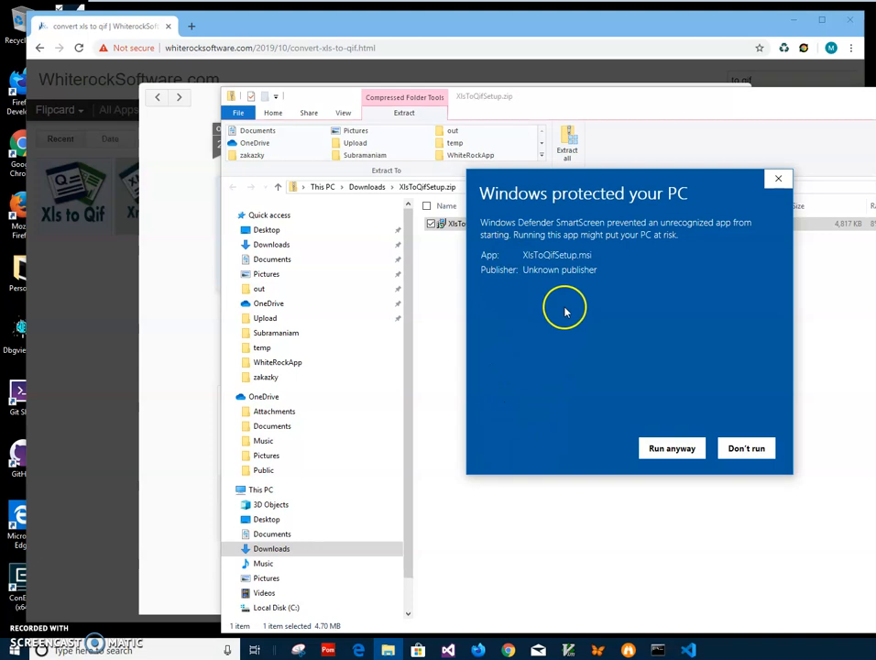
mouse_move(594, 271)
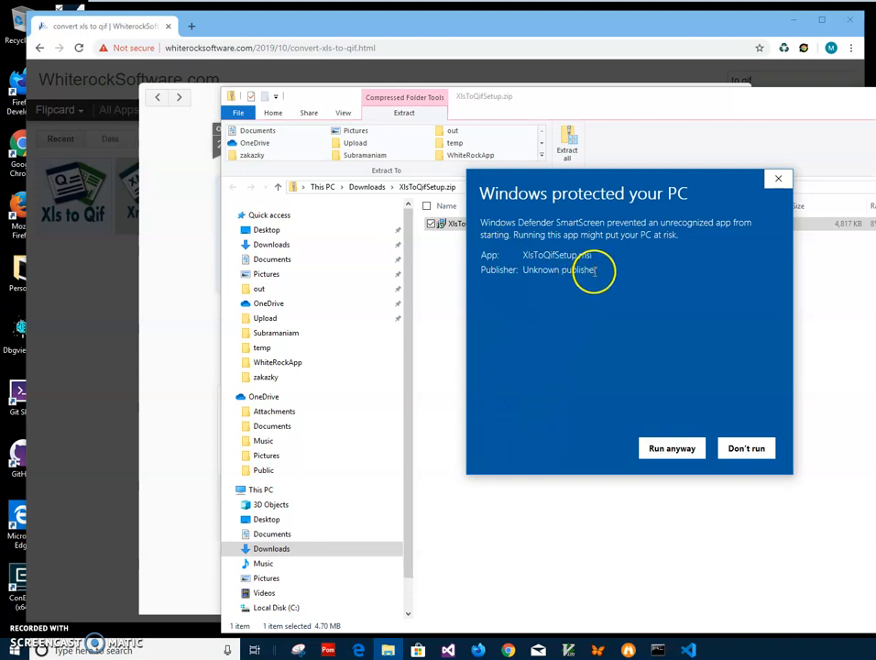
mouse_move(670, 447)
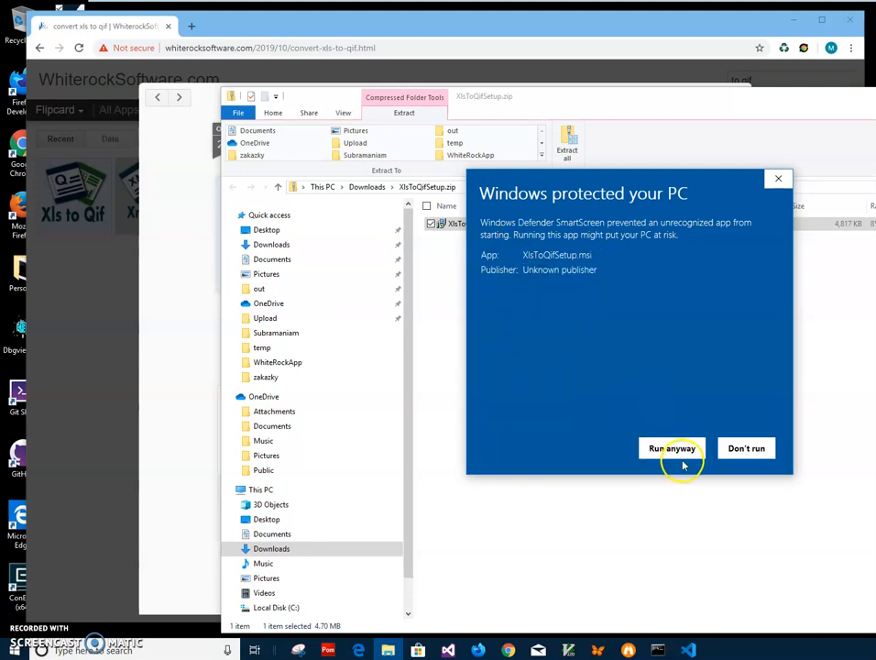
left_click(672, 447)
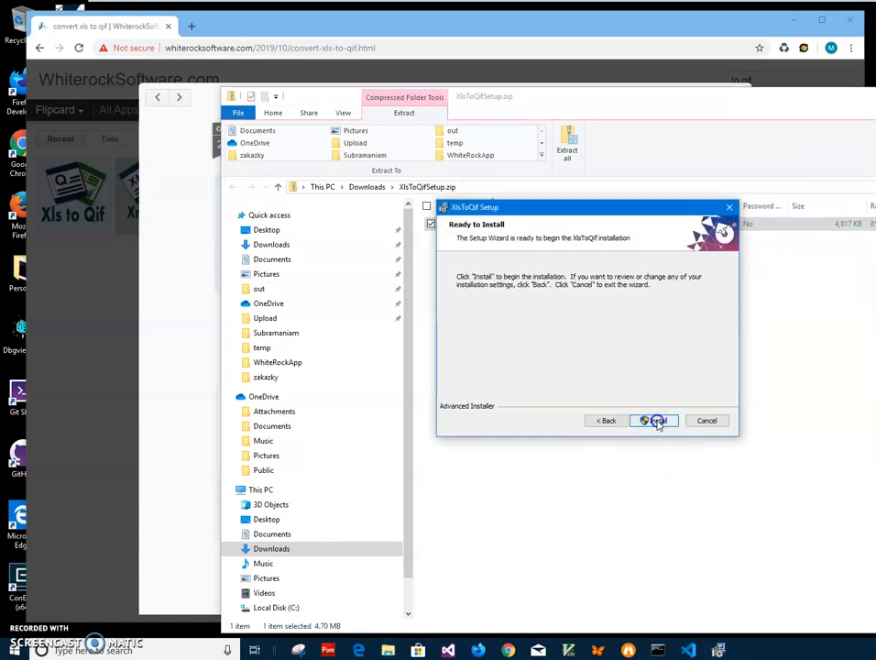
left_click(654, 420)
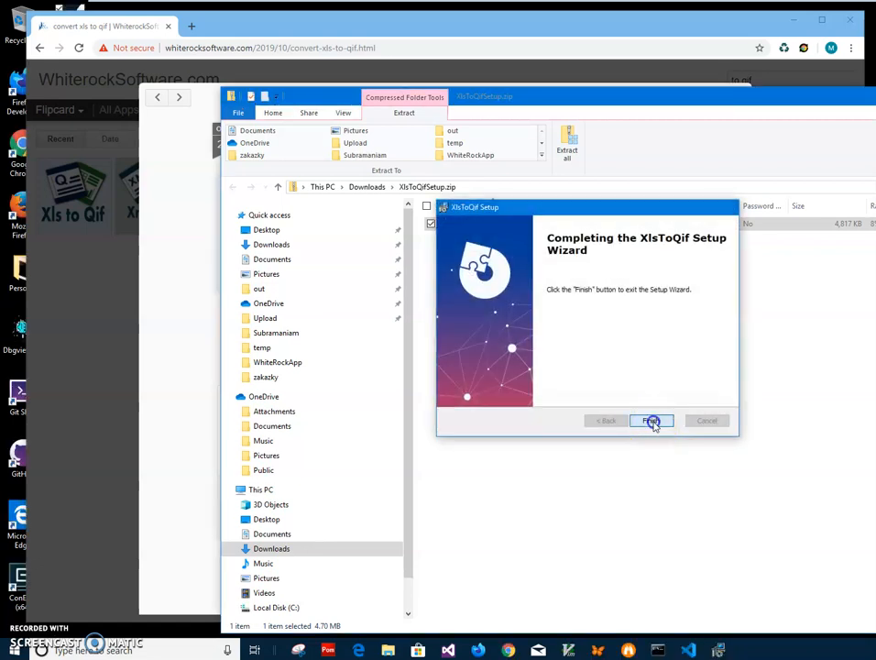
left_click(652, 419)
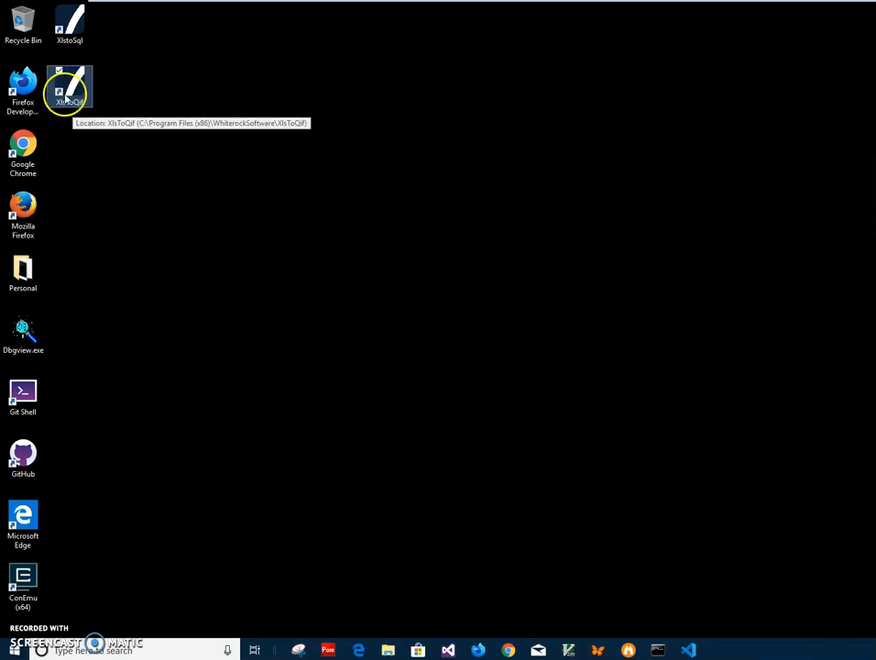
Start Xls To Qif from its new desktop shortcut, landing on Step 1: Input
double_click(69, 88)
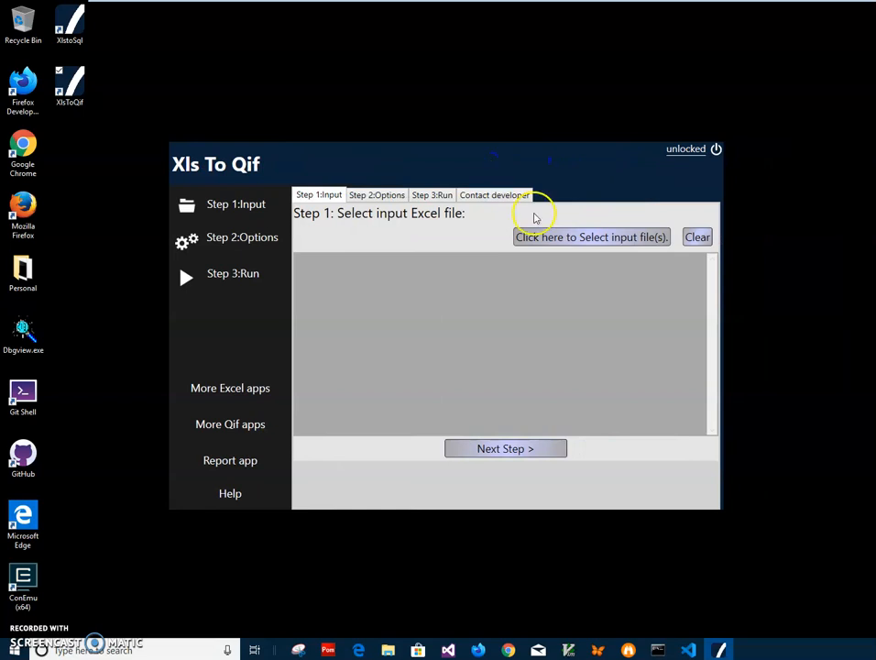
mouse_move(502, 237)
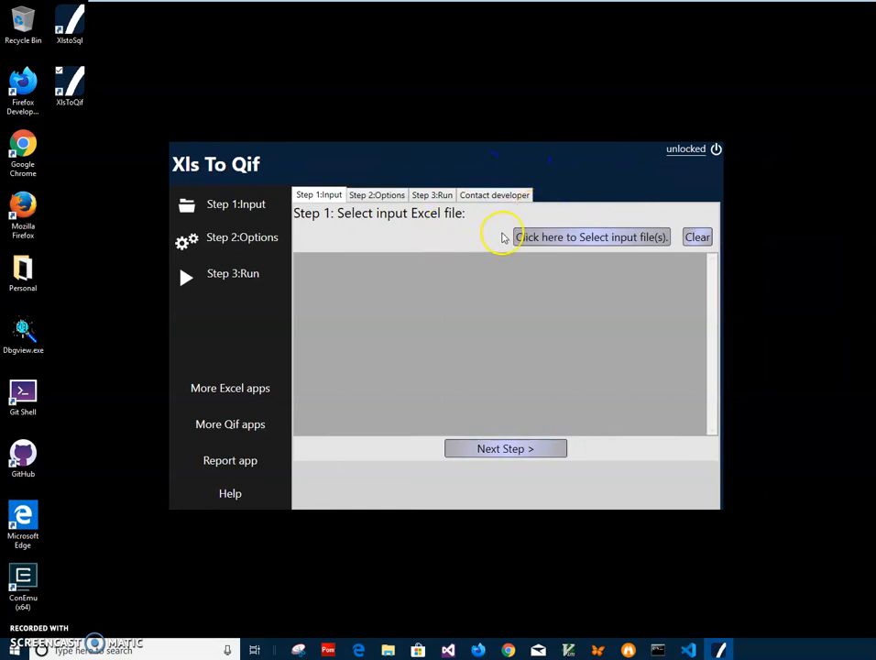
mouse_move(82, 41)
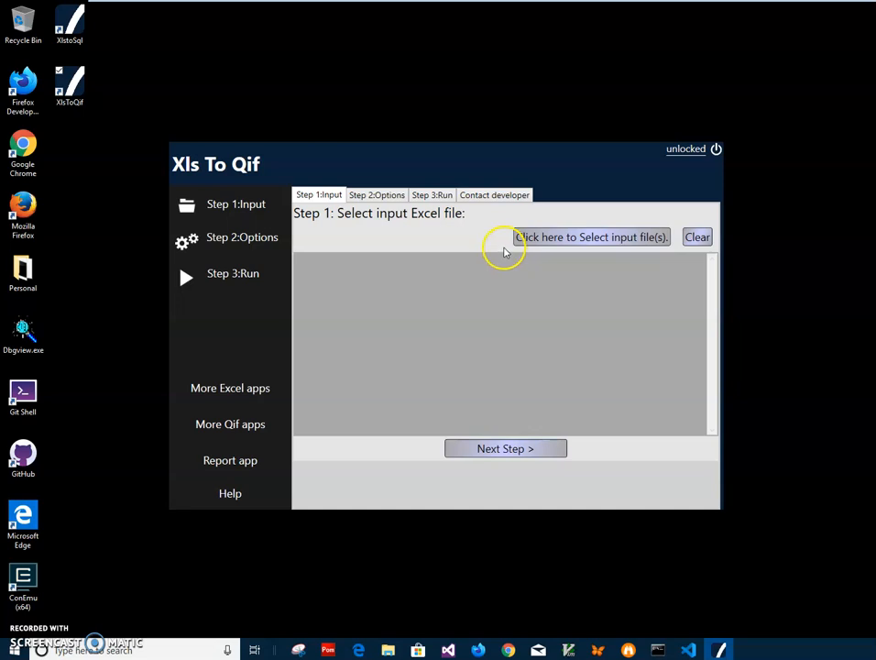
mouse_move(339, 227)
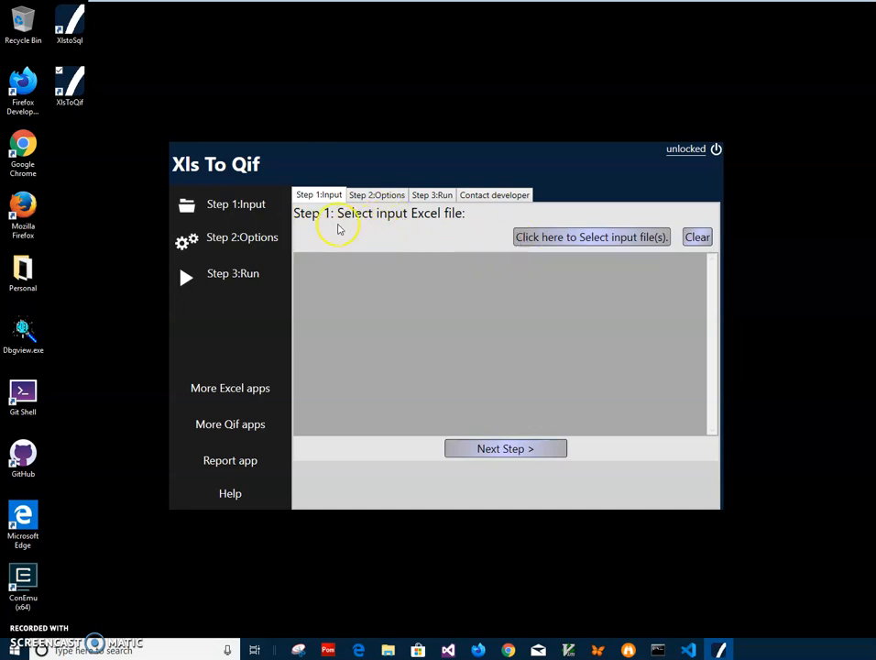
mouse_move(449, 224)
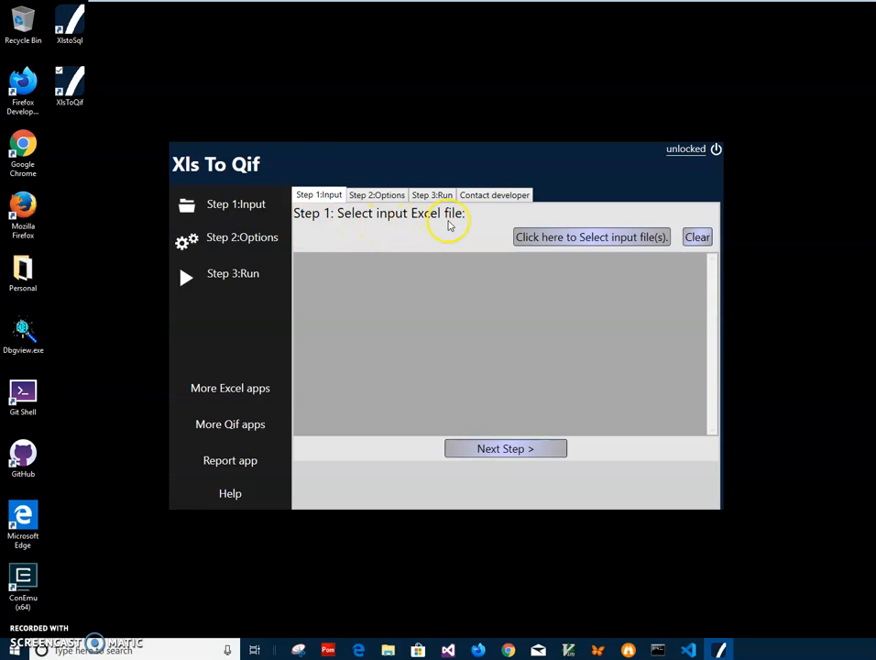
mouse_move(455, 227)
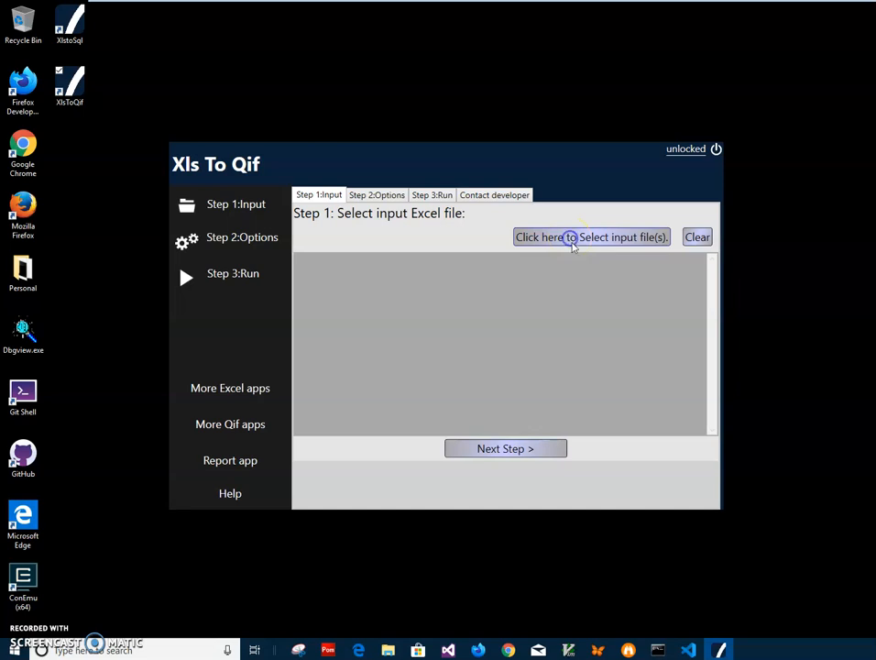
From the input file picker, open MyBankData.xls in Excel to review its transactions
left_click(590, 237)
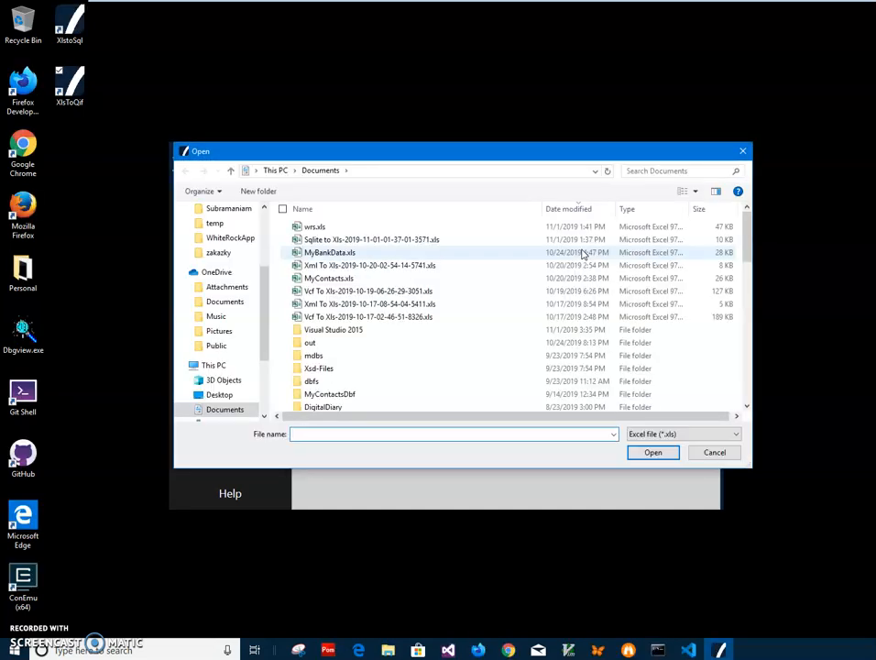
left_click(330, 253)
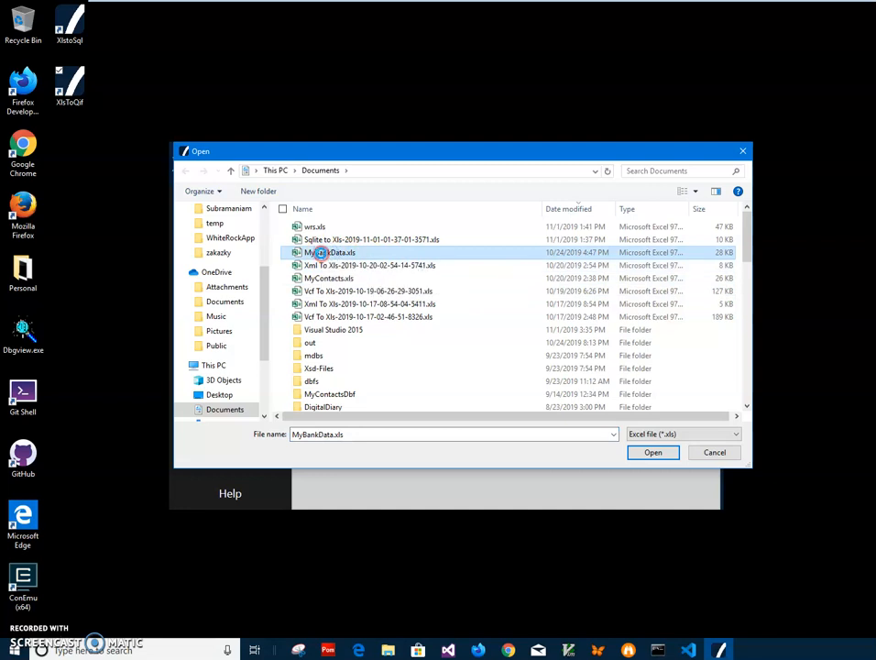
right_click(320, 253)
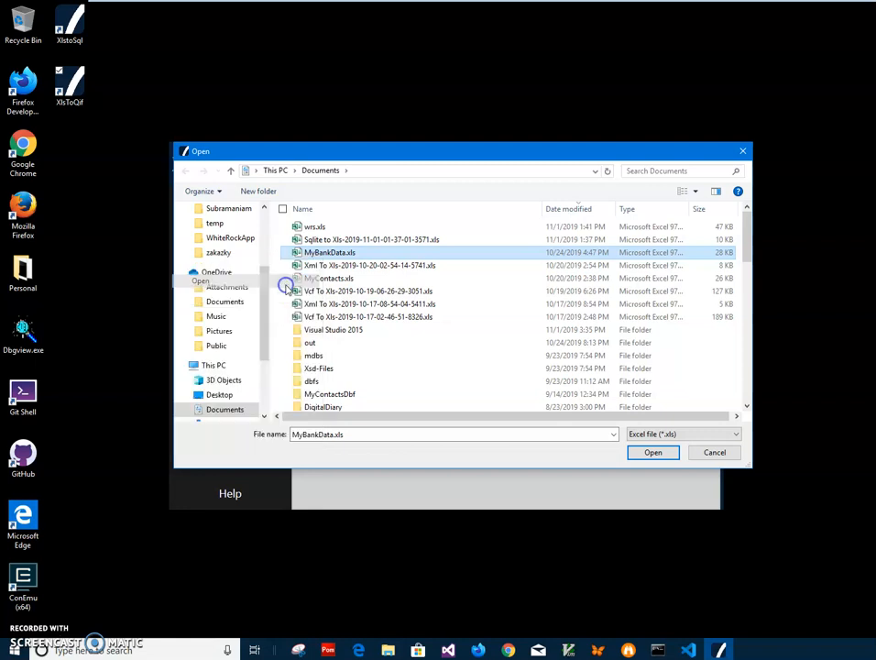
left_click(652, 450)
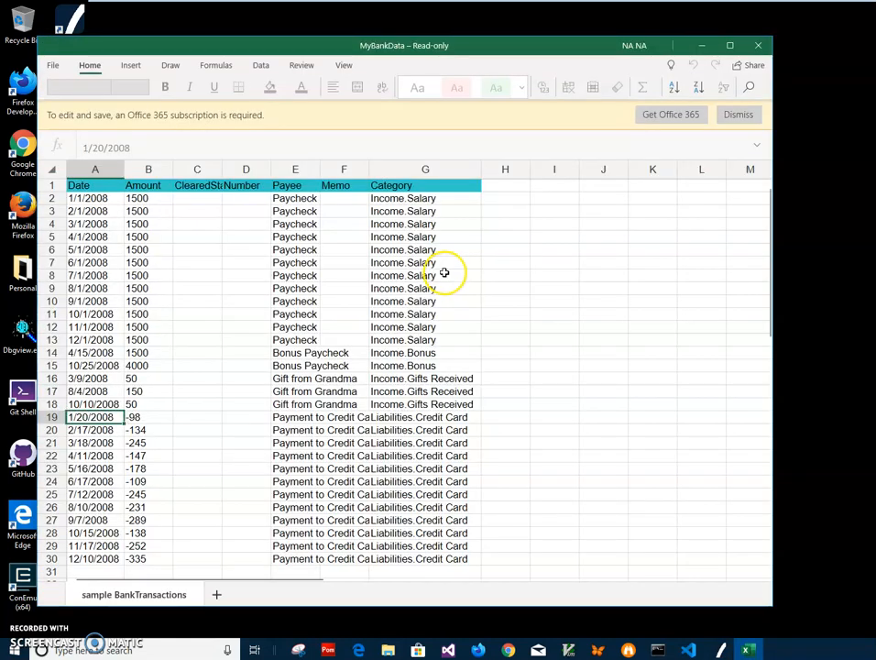
left_click(147, 250)
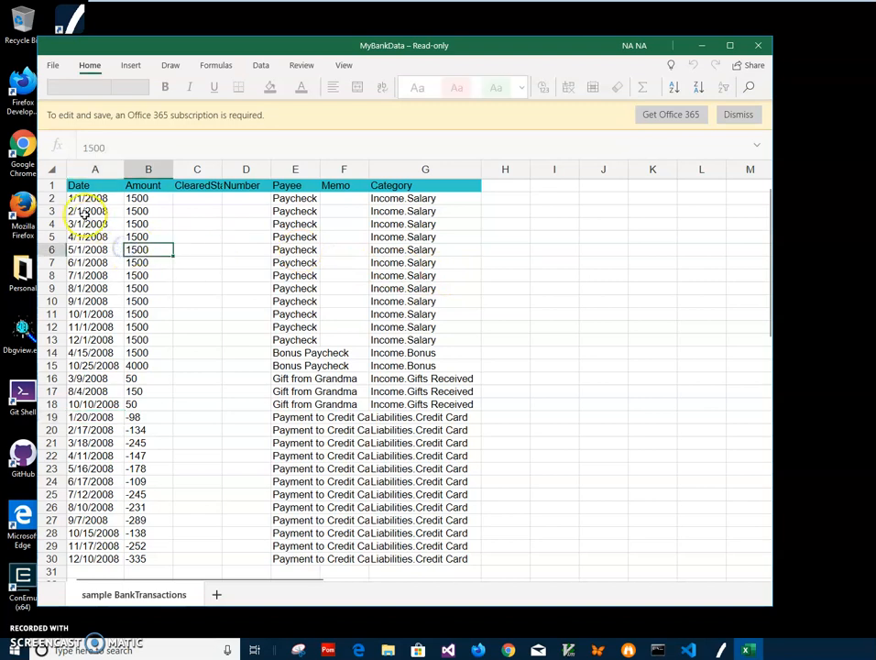
left_click(95, 185)
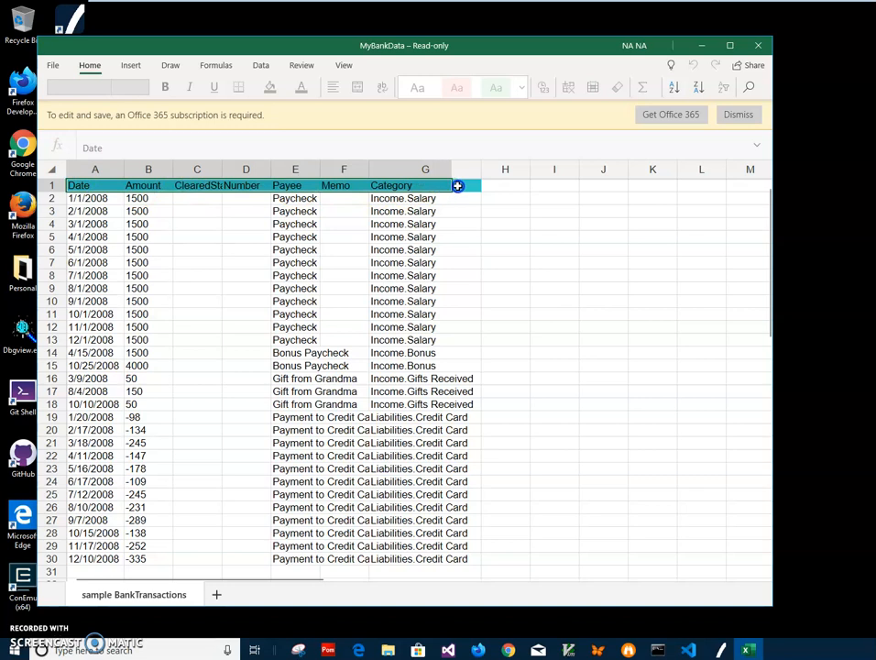
left_click(425, 211)
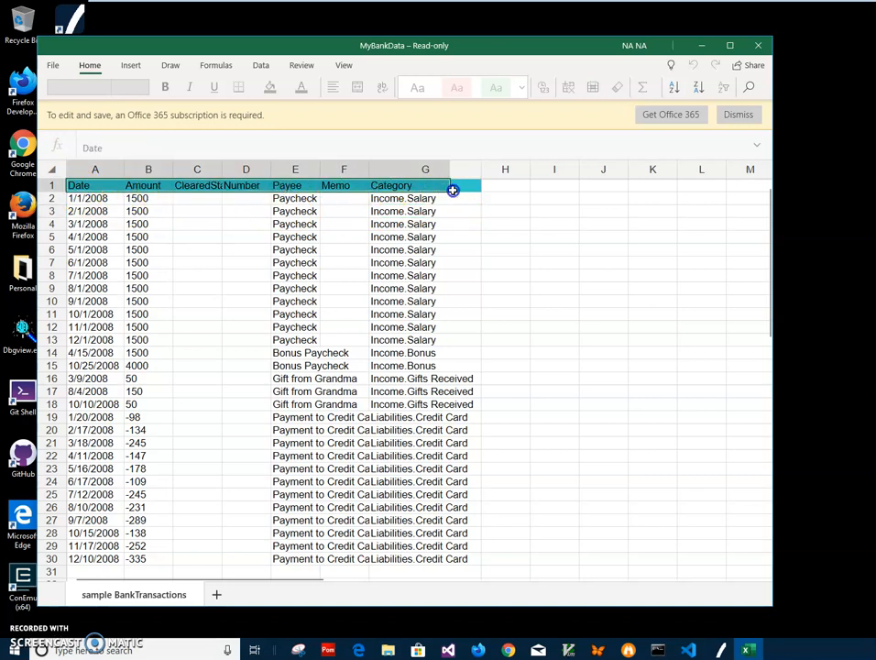
left_click(147, 210)
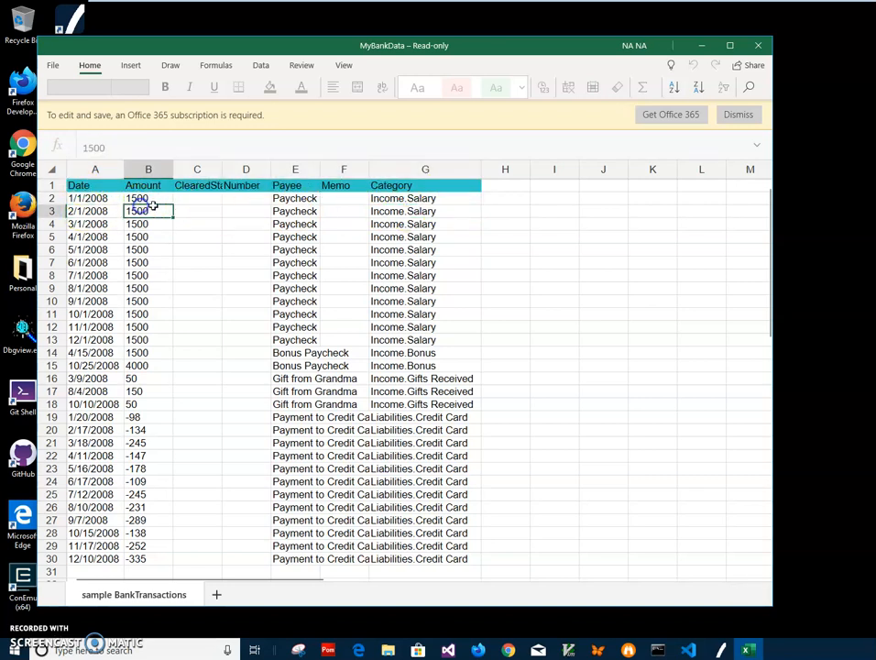
left_click(295, 198)
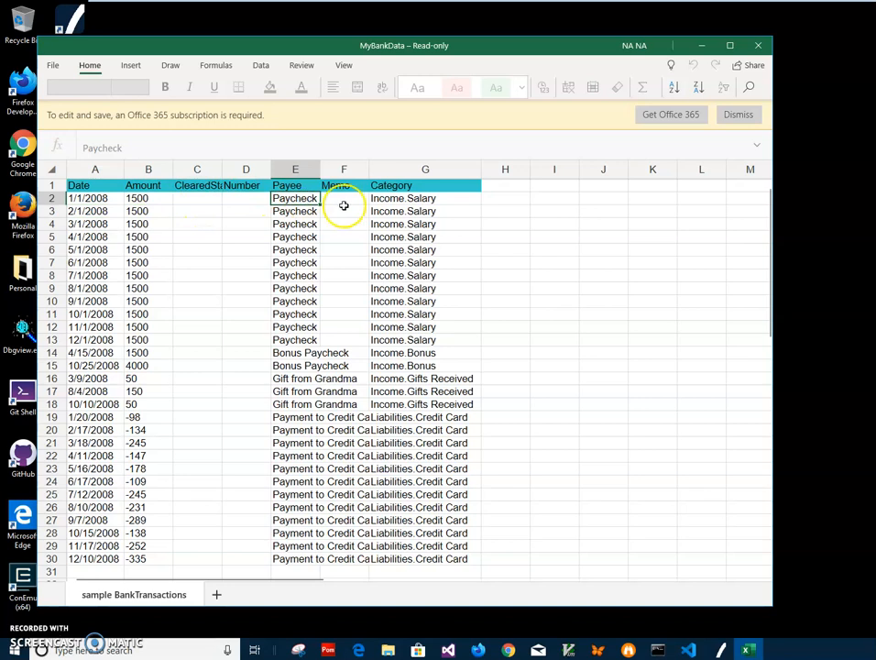
left_click(425, 211)
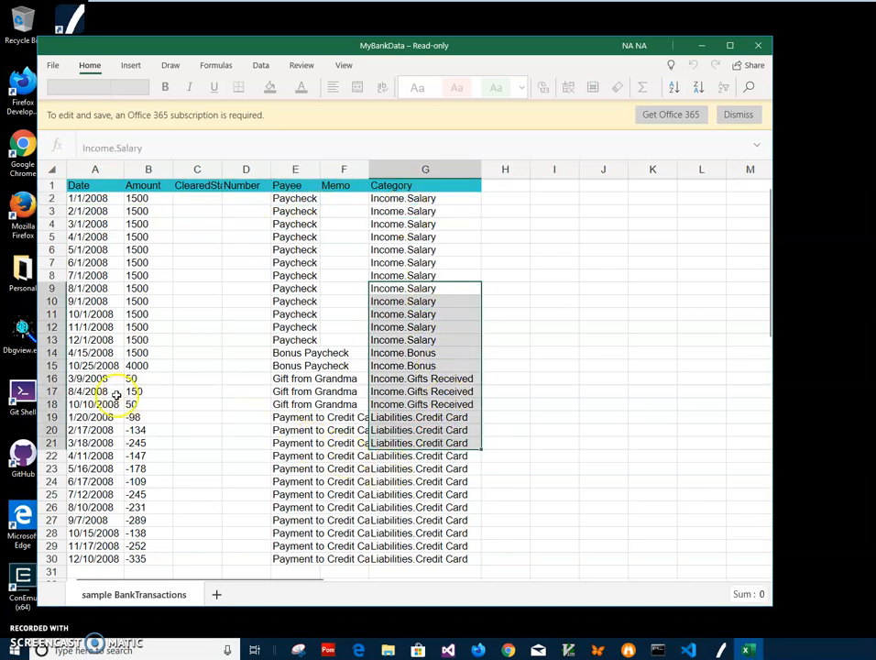
left_click(95, 442)
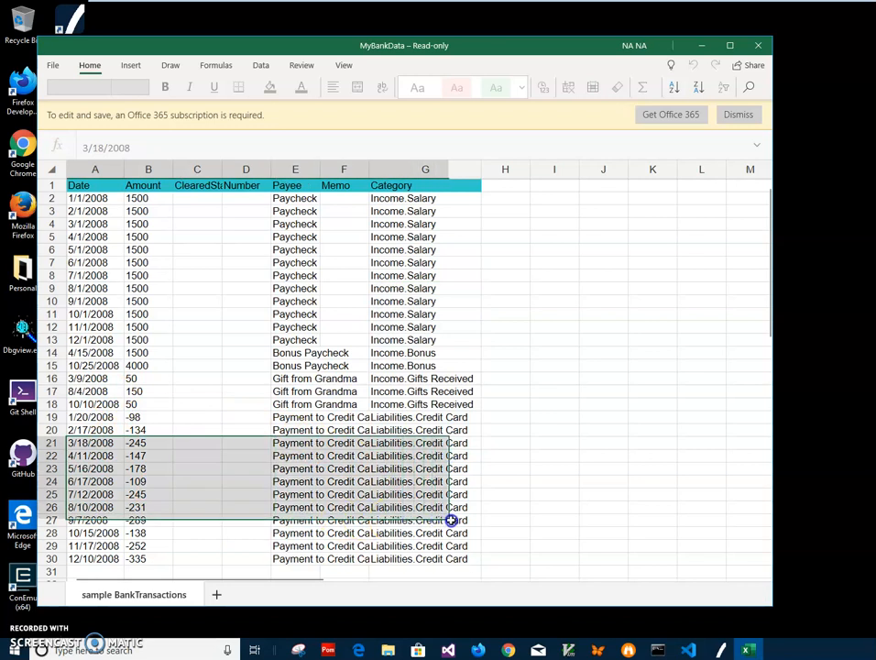
left_click(425, 377)
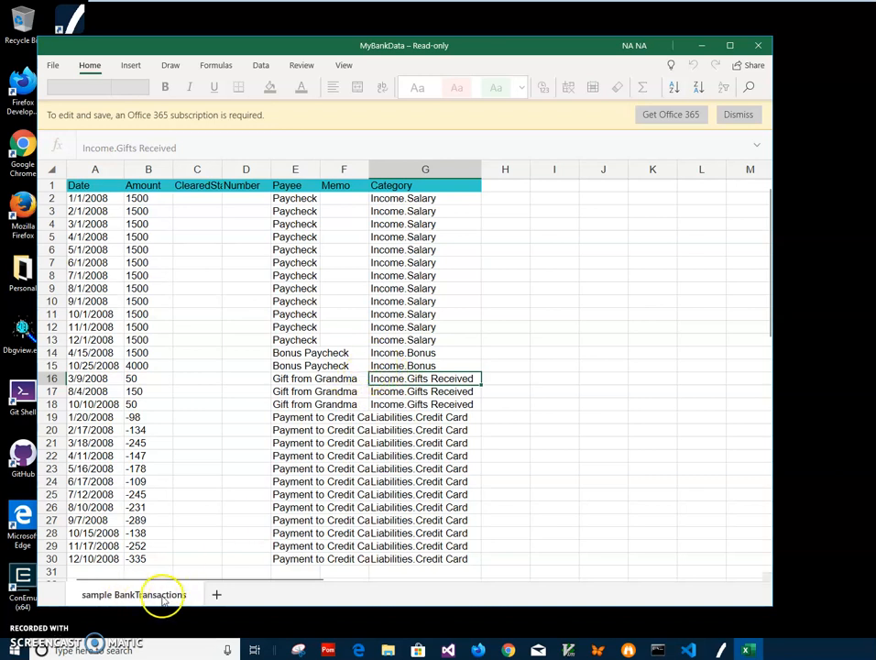
left_click(197, 442)
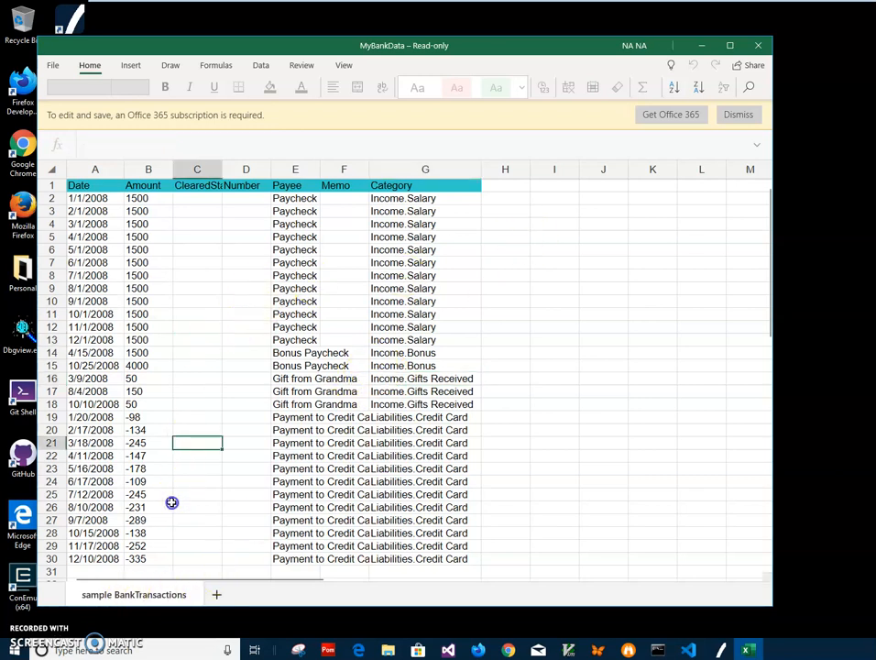
Add MyBankData.xls from Documents as the input file, clearing and re-selecting it
left_click(146, 506)
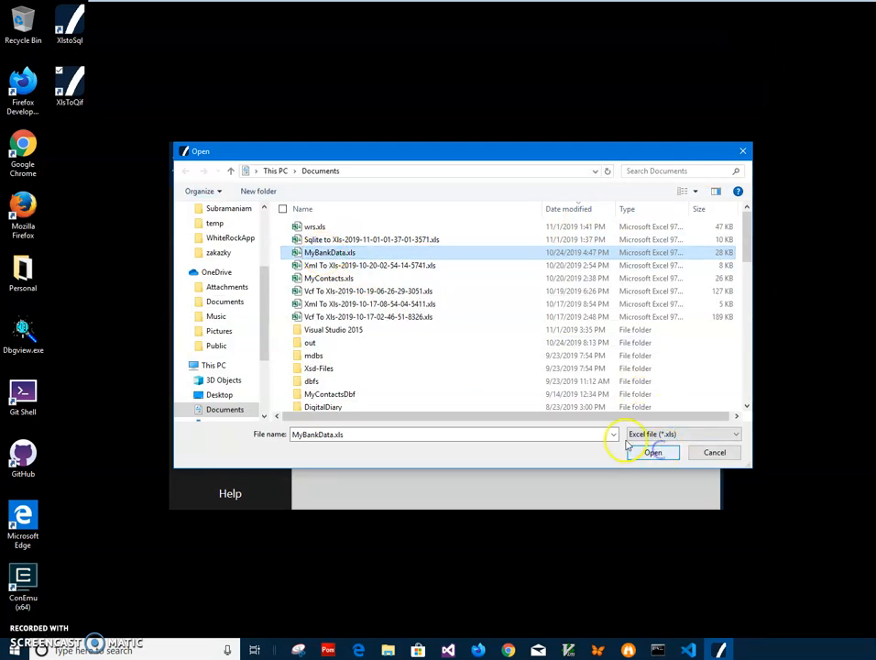
left_click(652, 451)
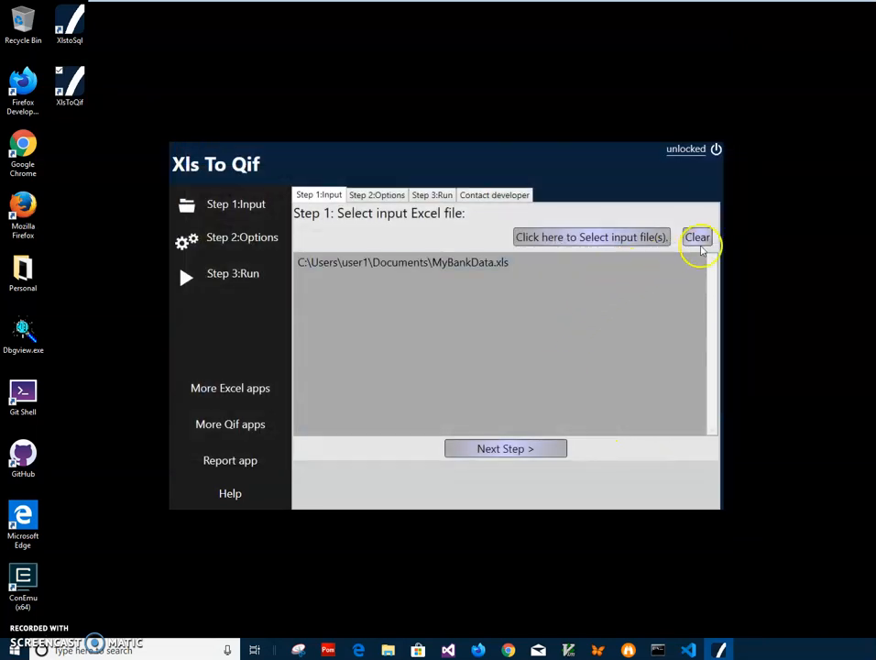
left_click(696, 237)
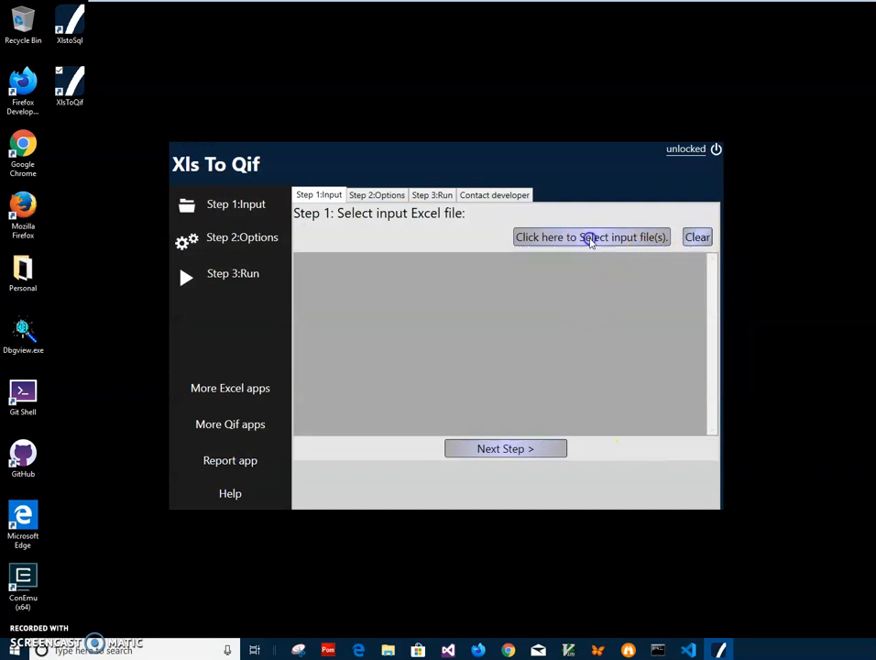
left_click(590, 237)
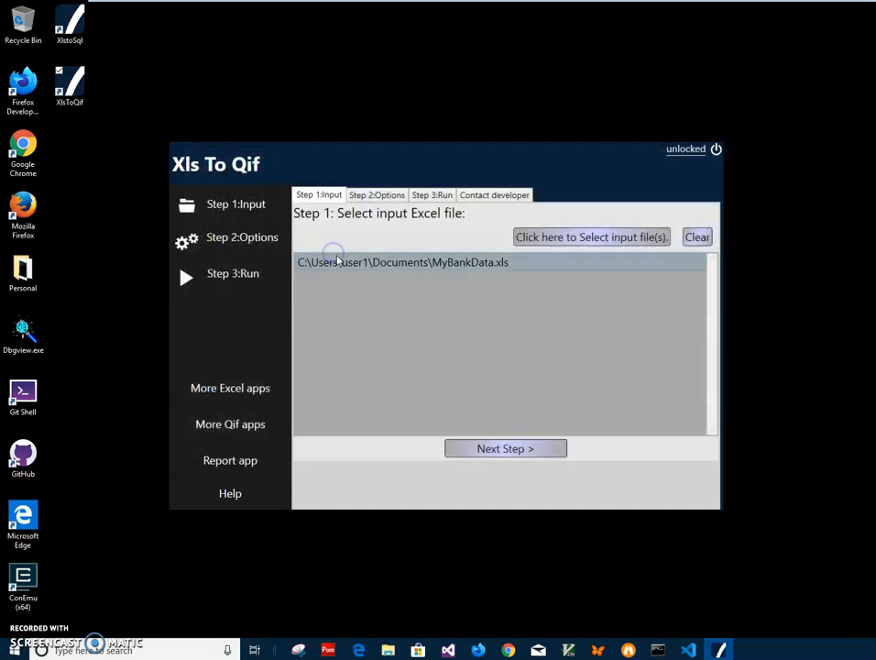
mouse_move(465, 262)
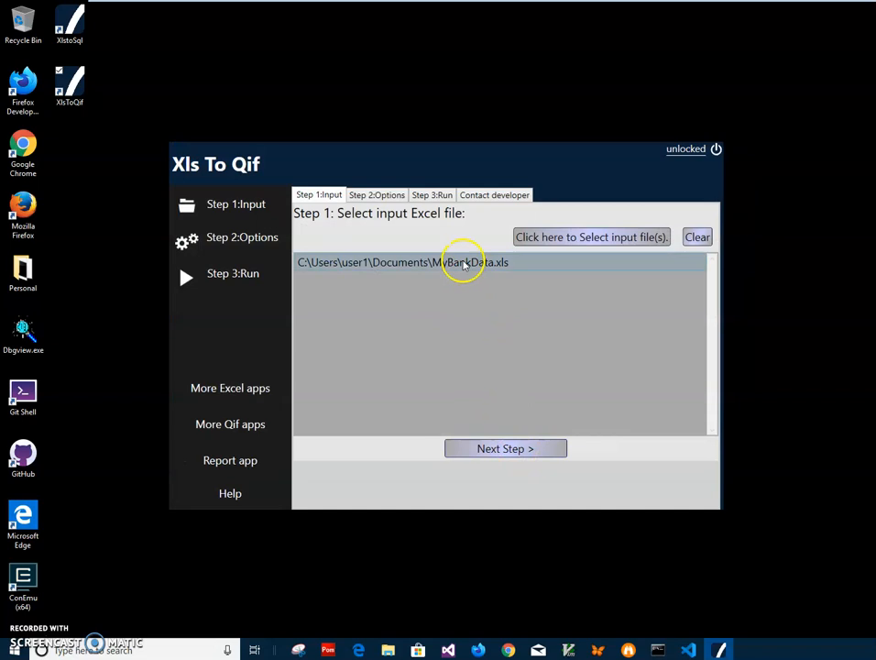
mouse_move(447, 485)
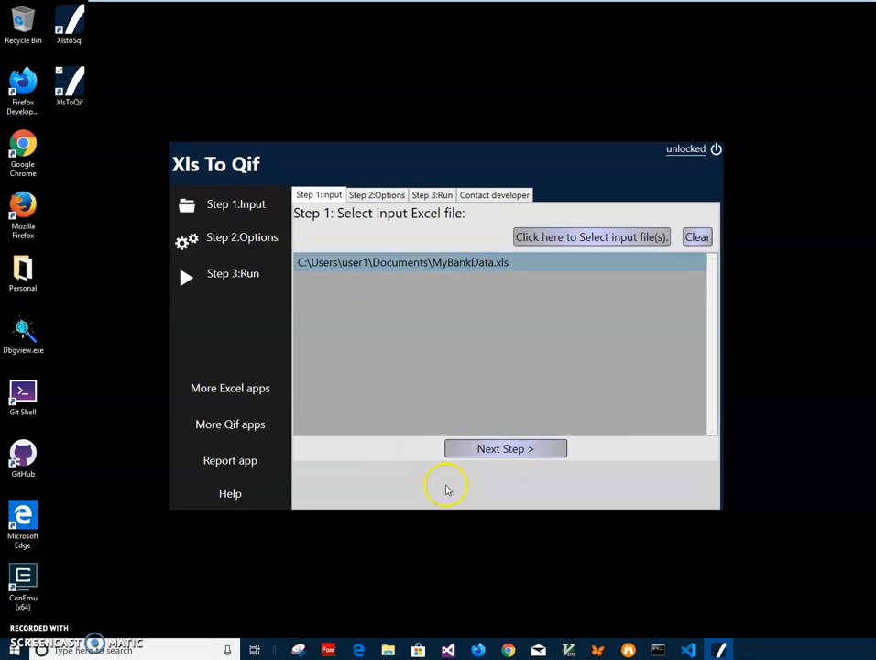
mouse_move(564, 328)
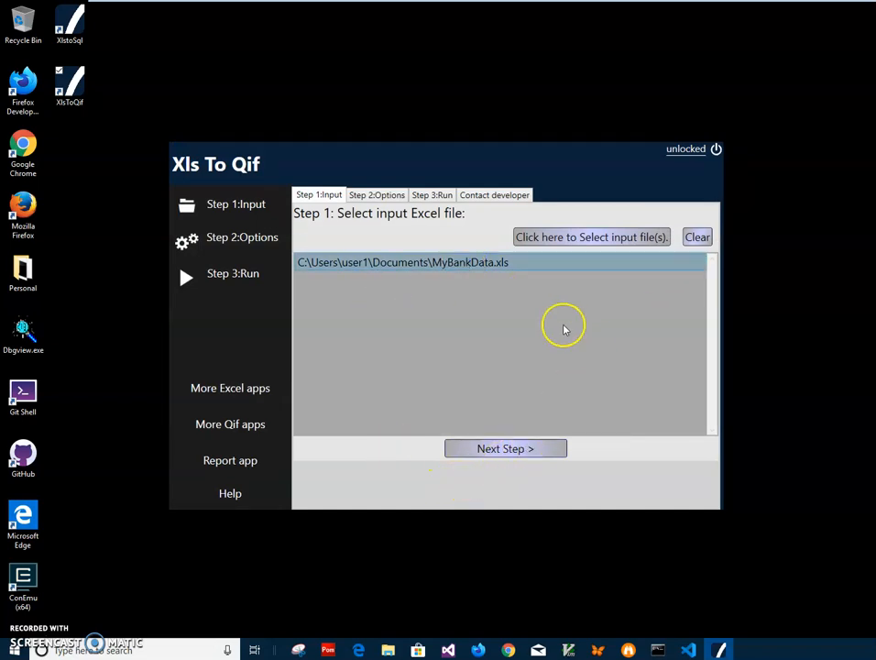
mouse_move(467, 320)
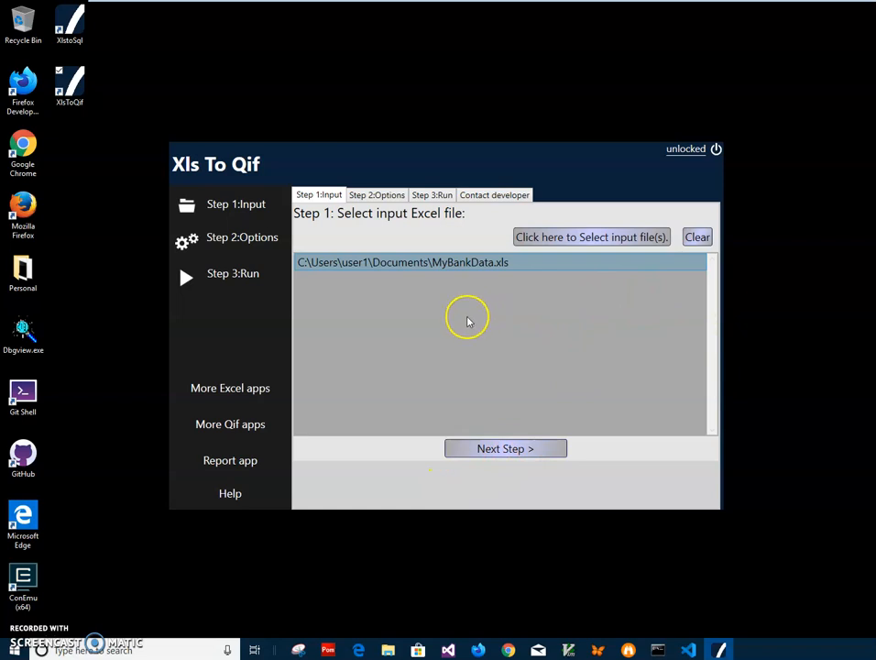
mouse_move(527, 326)
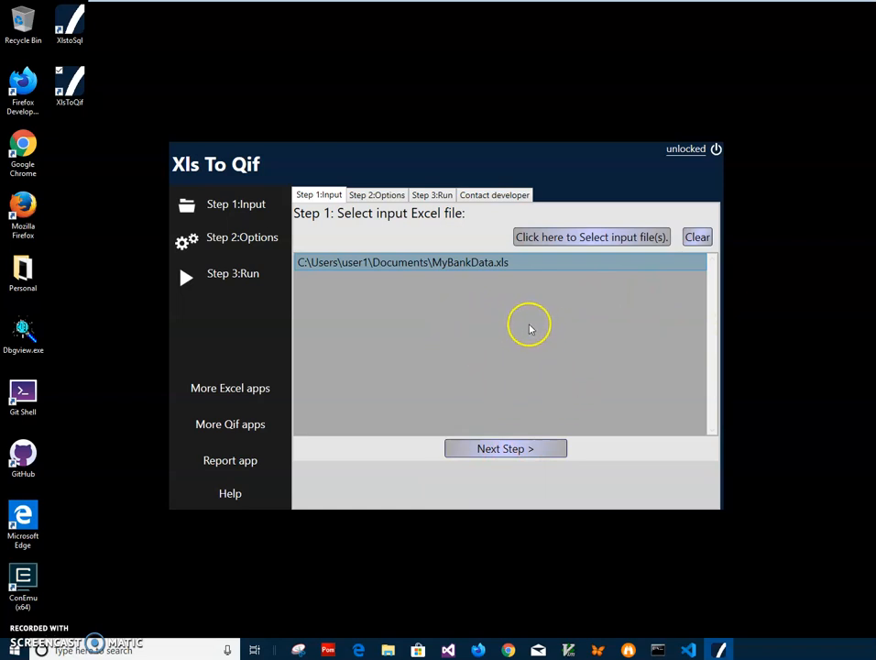
mouse_move(539, 364)
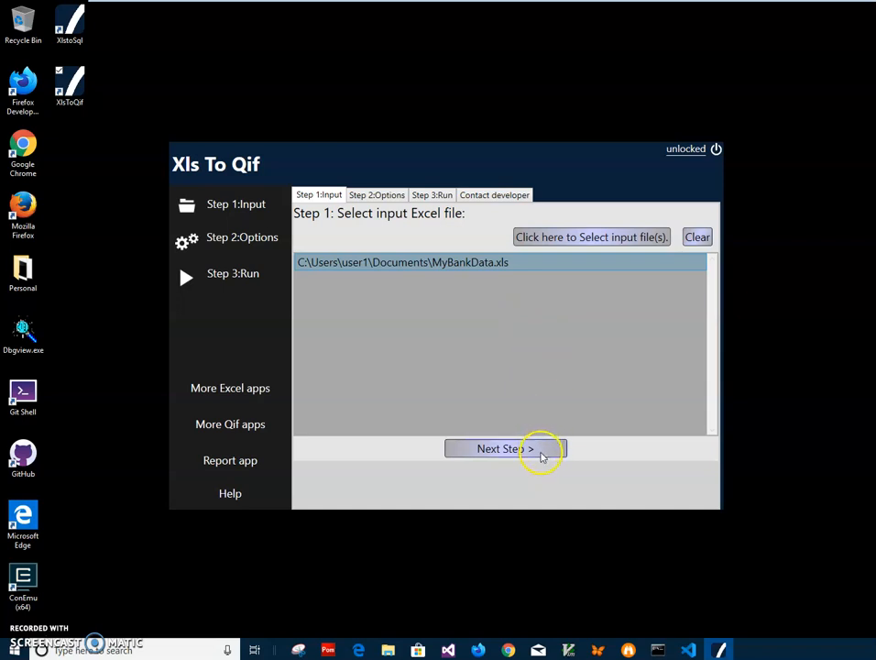
Move to Step 2: Conversion Options and list the spreadsheet columns available for the Date field
left_click(506, 447)
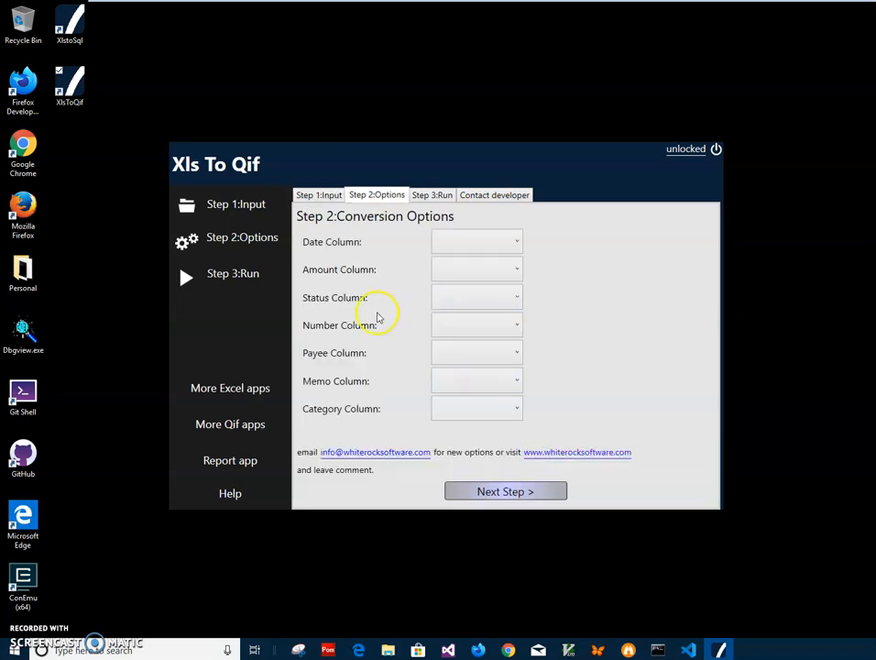
mouse_move(319, 248)
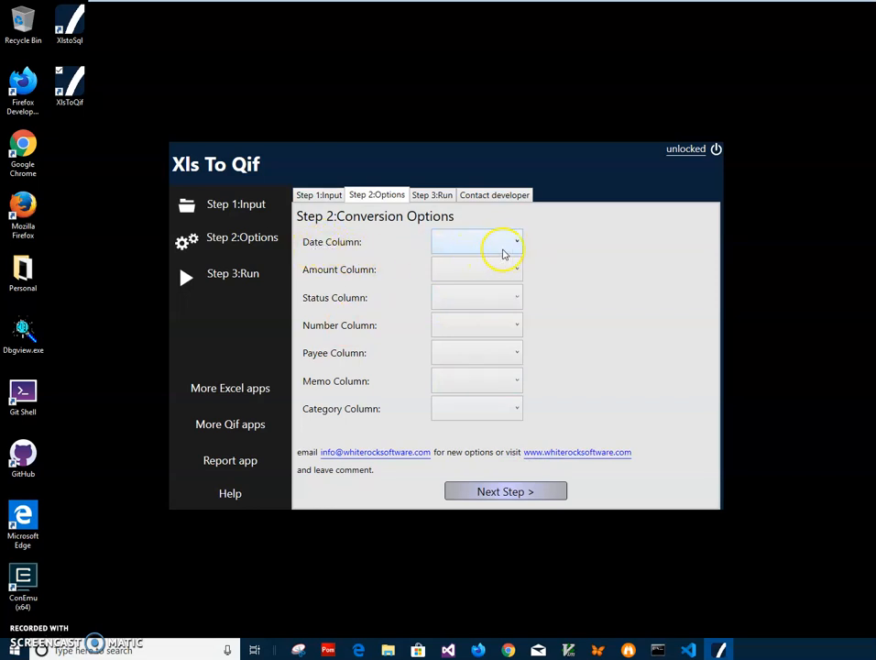
left_click(517, 242)
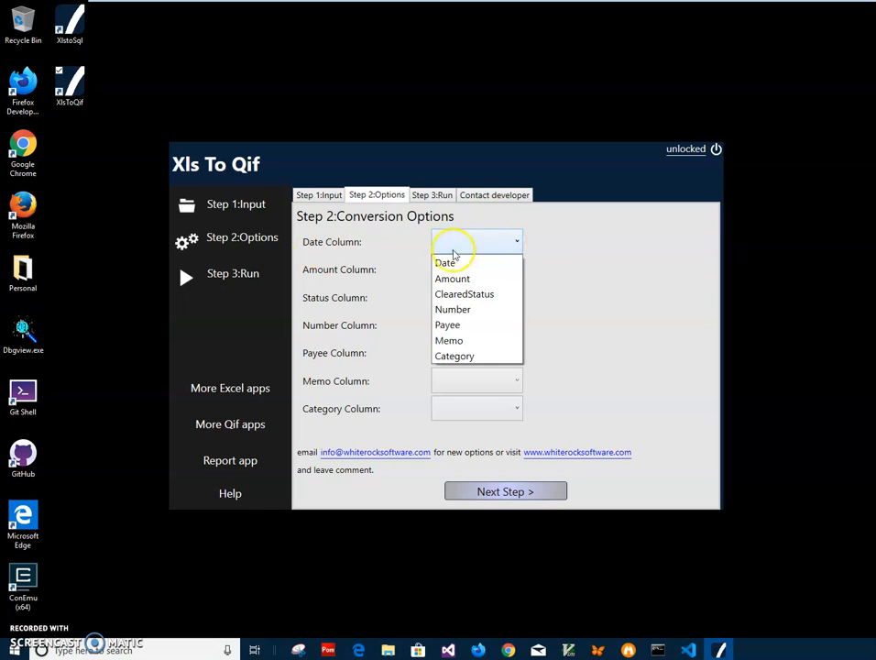
mouse_move(445, 264)
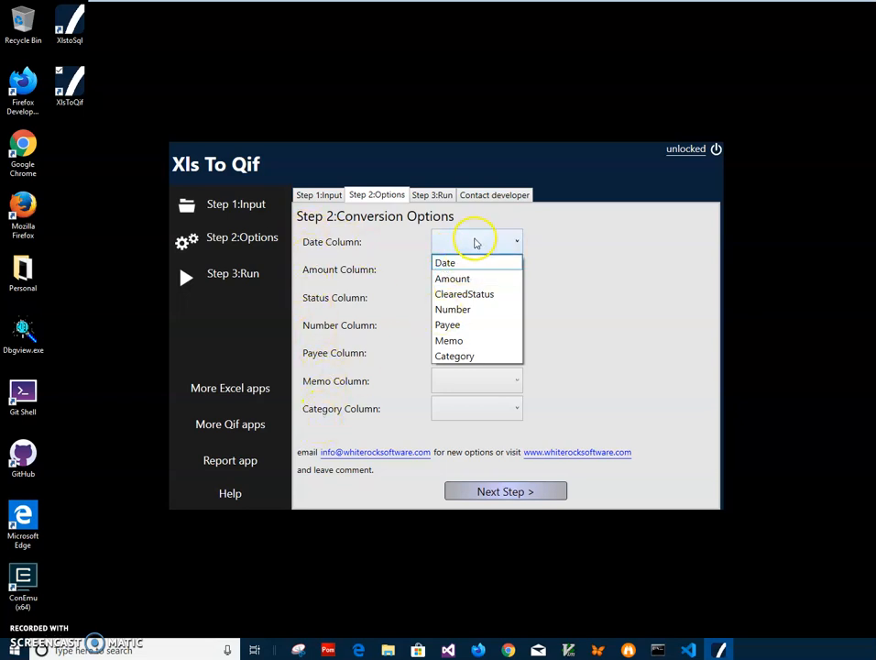
mouse_move(454, 355)
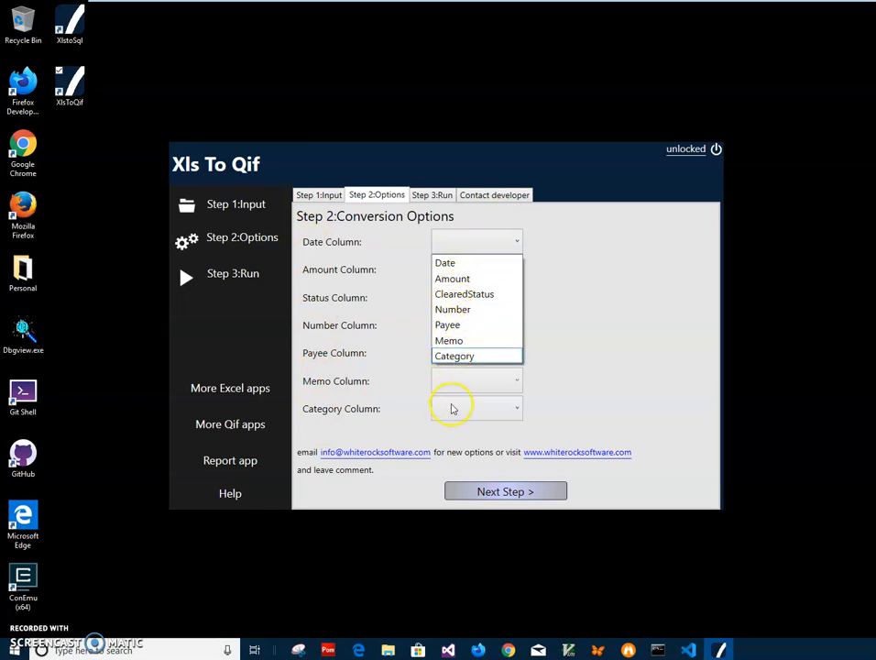
left_click(474, 242)
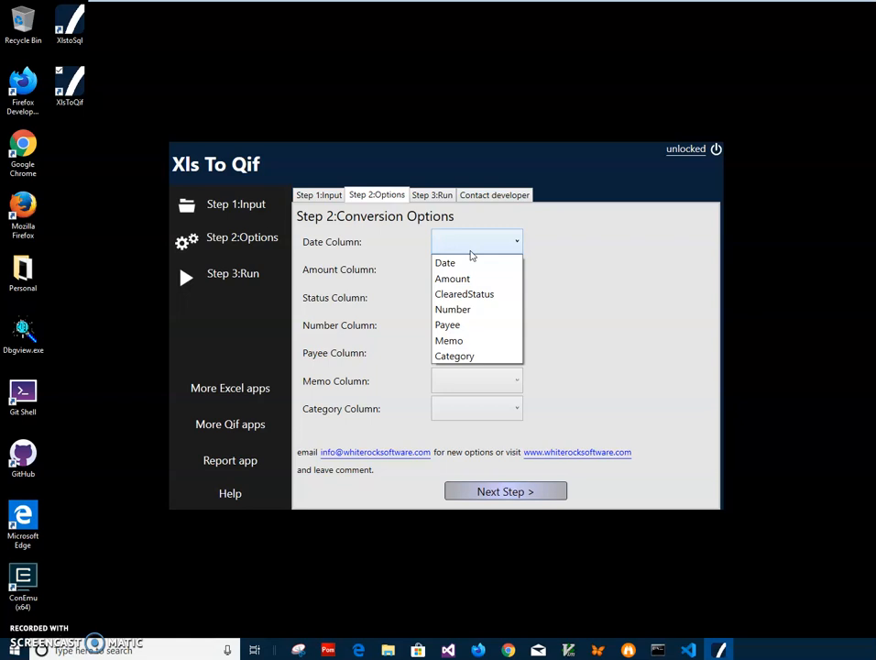
Map Date, Number, Memo and Category to their matching columns and continue to Step 3
left_click(445, 263)
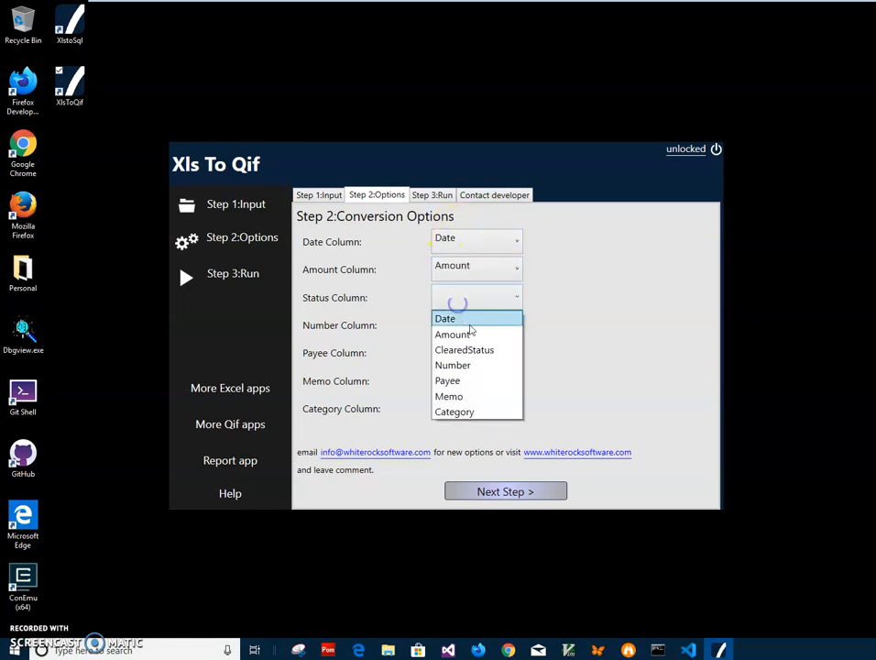
left_click(465, 348)
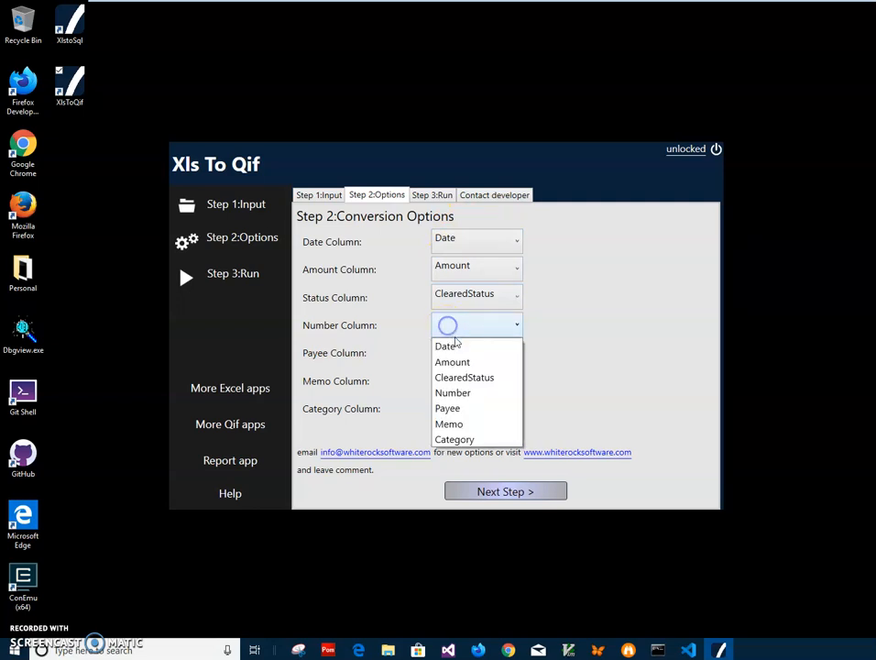
left_click(453, 392)
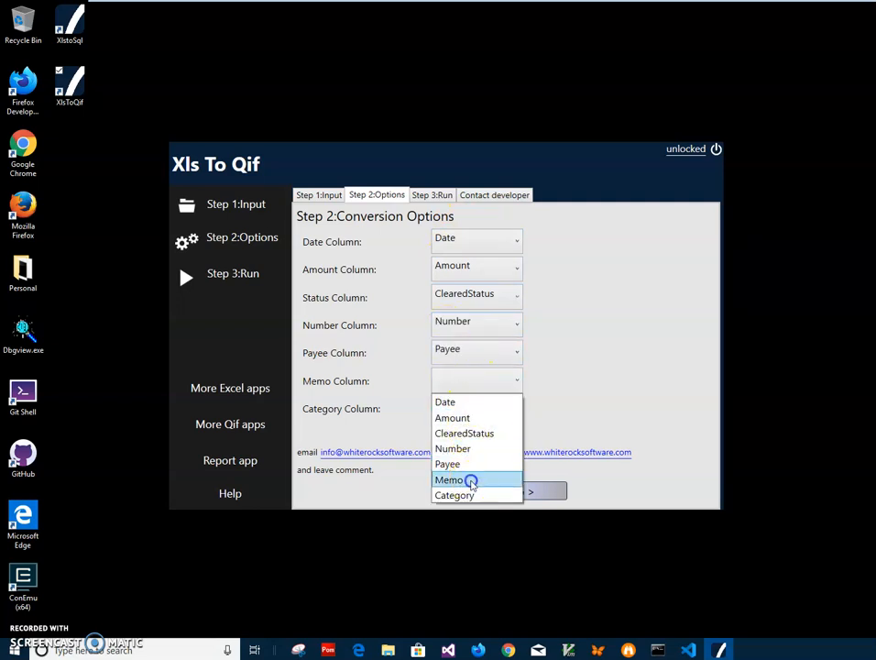
left_click(449, 480)
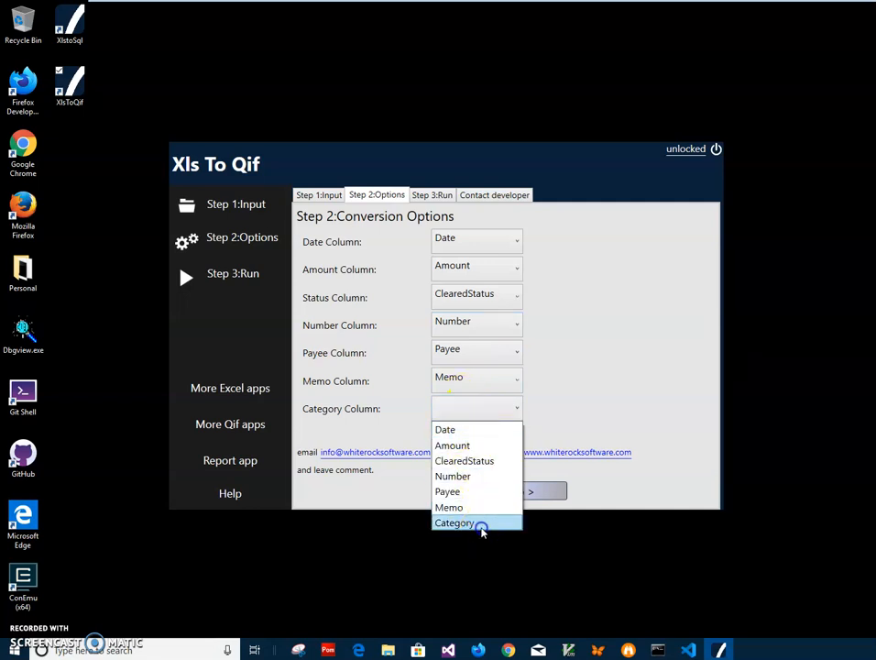
left_click(455, 522)
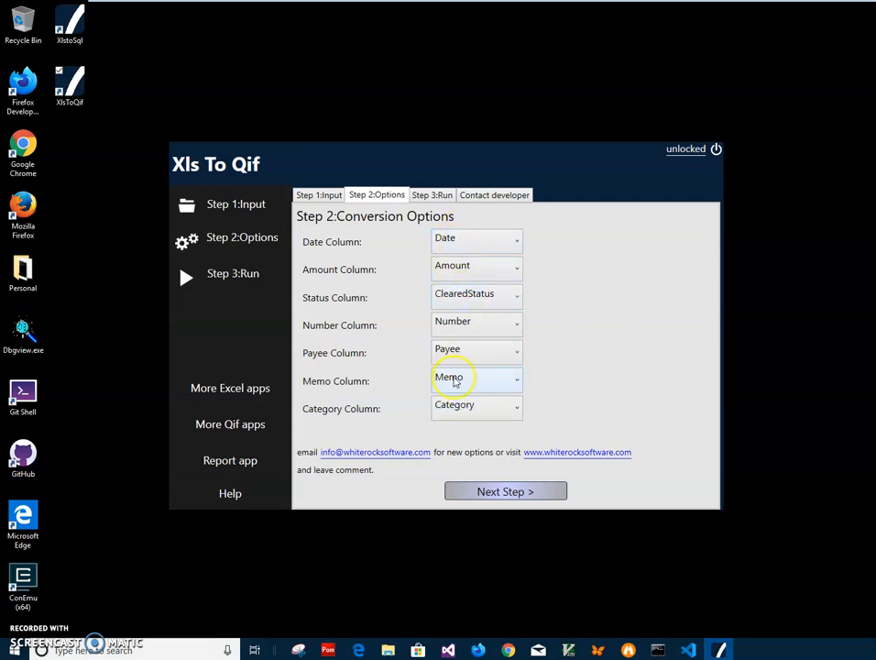
mouse_move(282, 267)
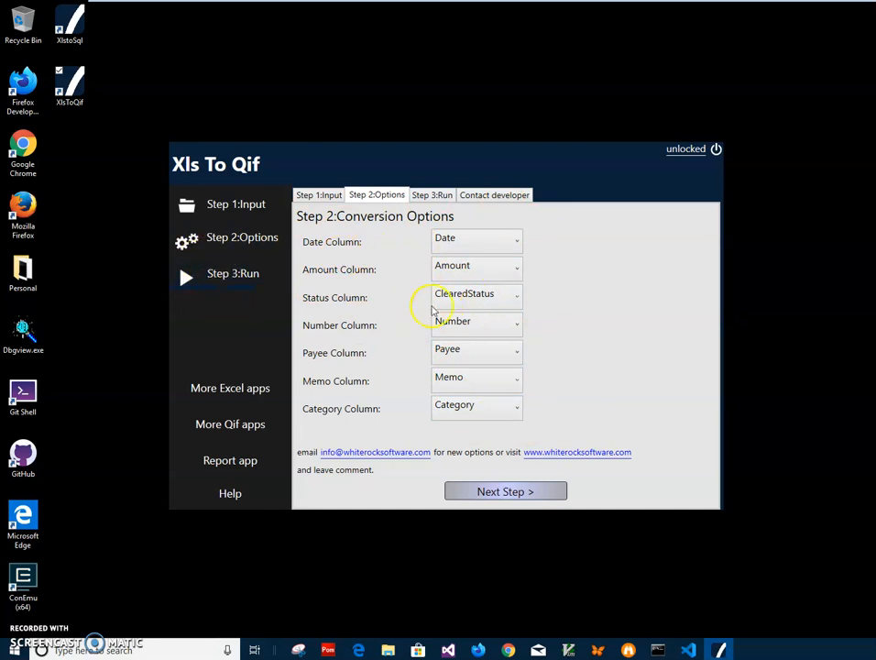
mouse_move(410, 328)
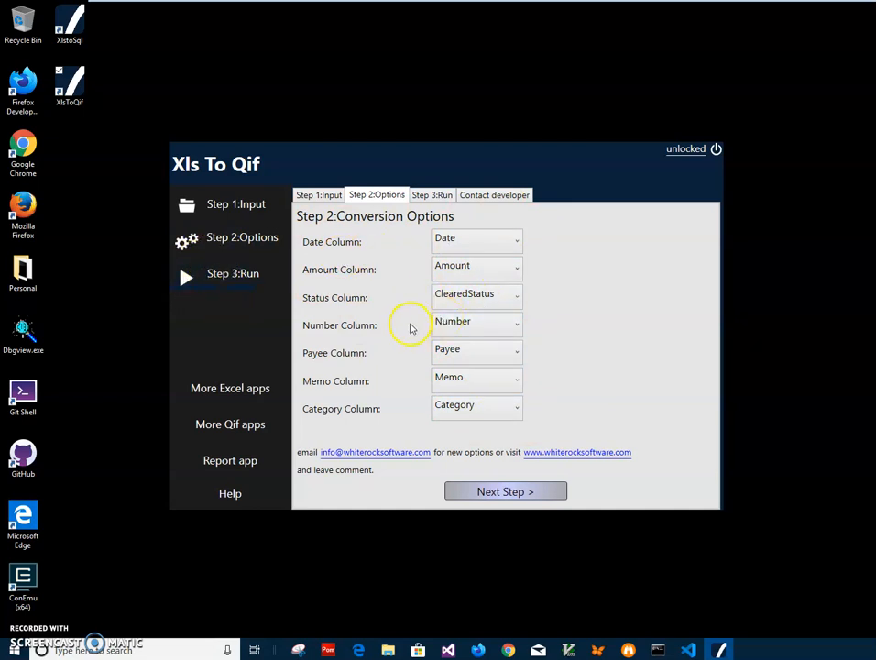
left_click(505, 491)
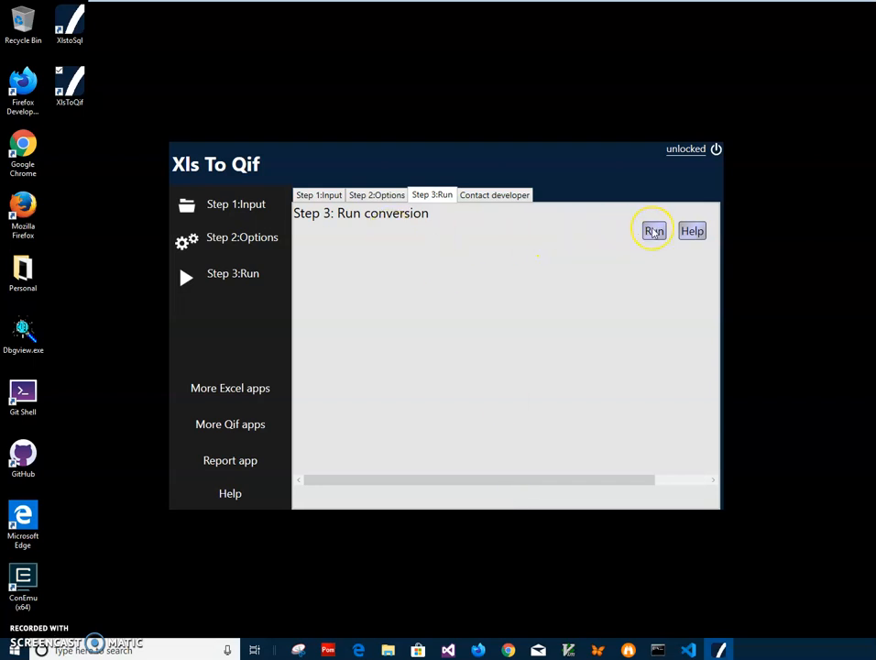
Run the conversion and save the QIF file into the out folder under Documents
left_click(652, 231)
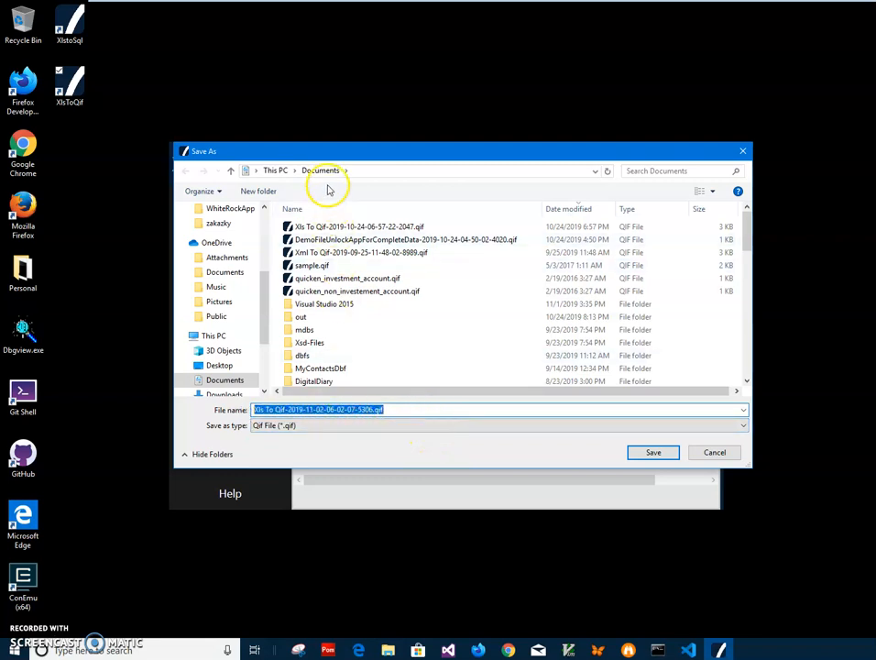
double_click(301, 315)
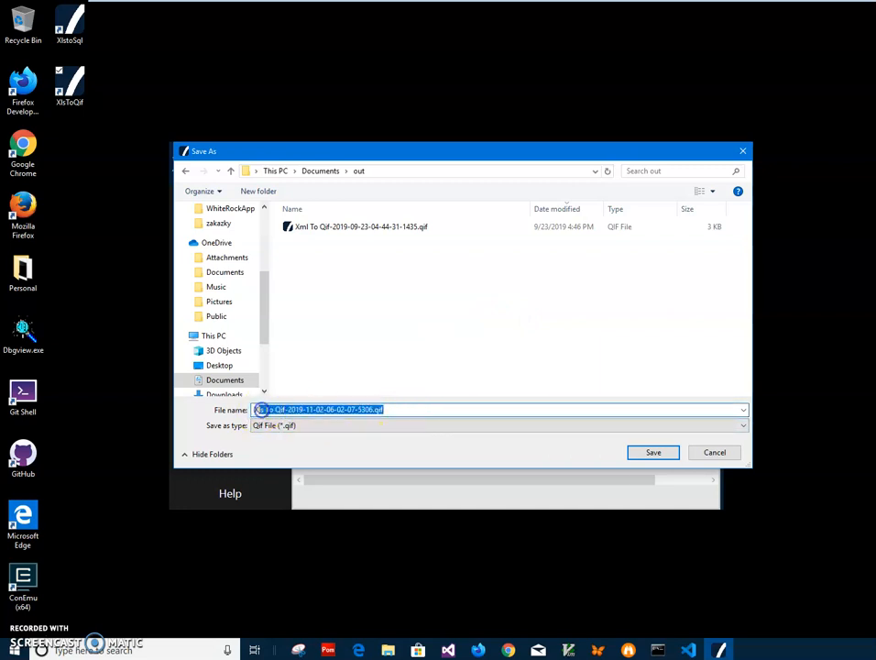
left_click(652, 451)
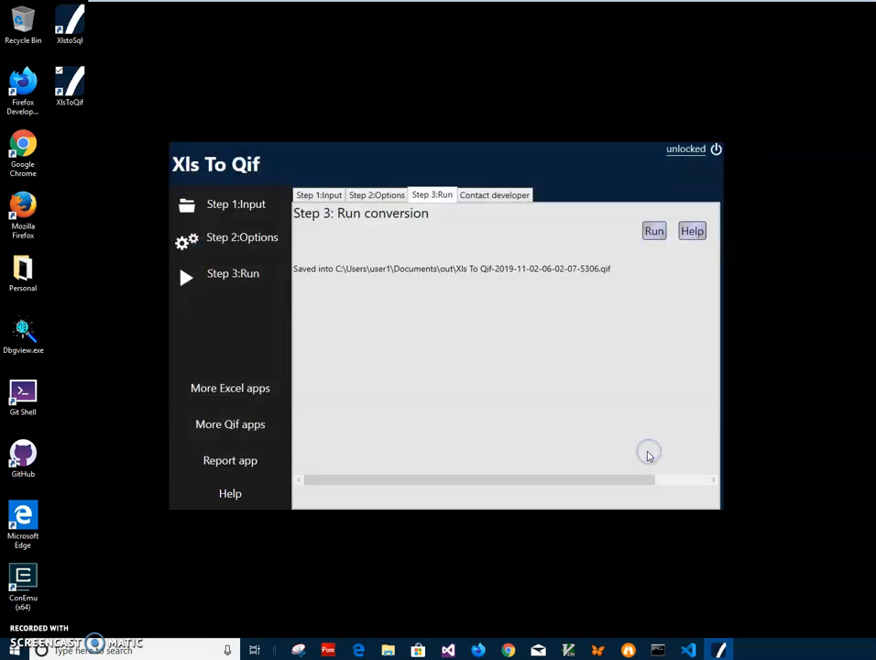
mouse_move(453, 560)
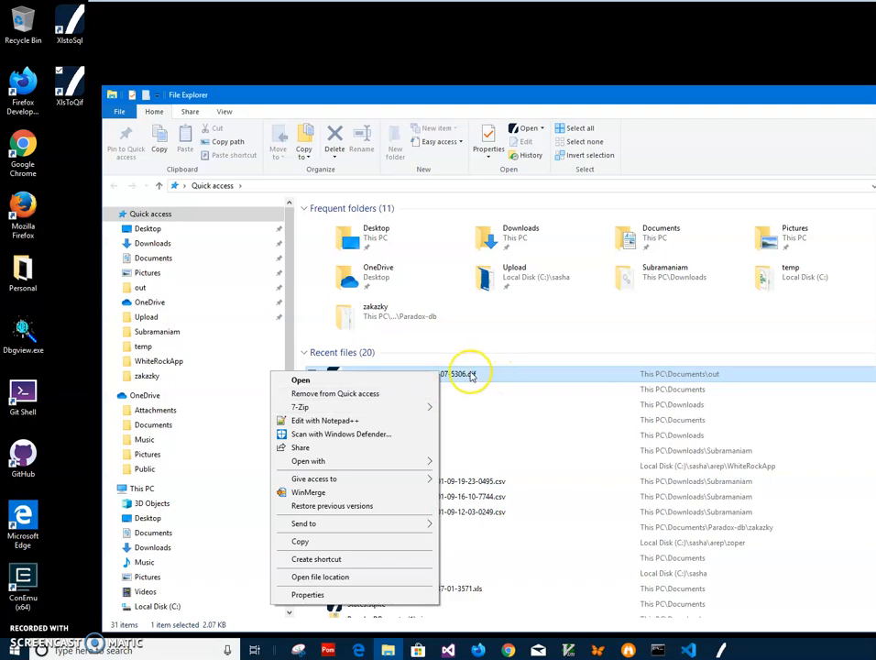
View the saved QIF file in QIF Viewer, checking the Export view and the Data transaction list
left_click(300, 379)
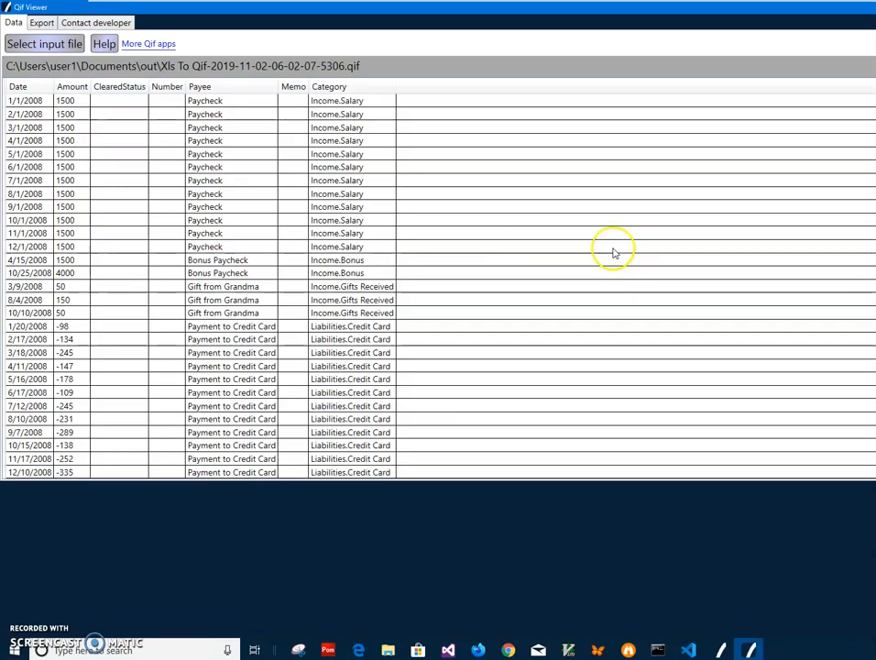
left_click(468, 99)
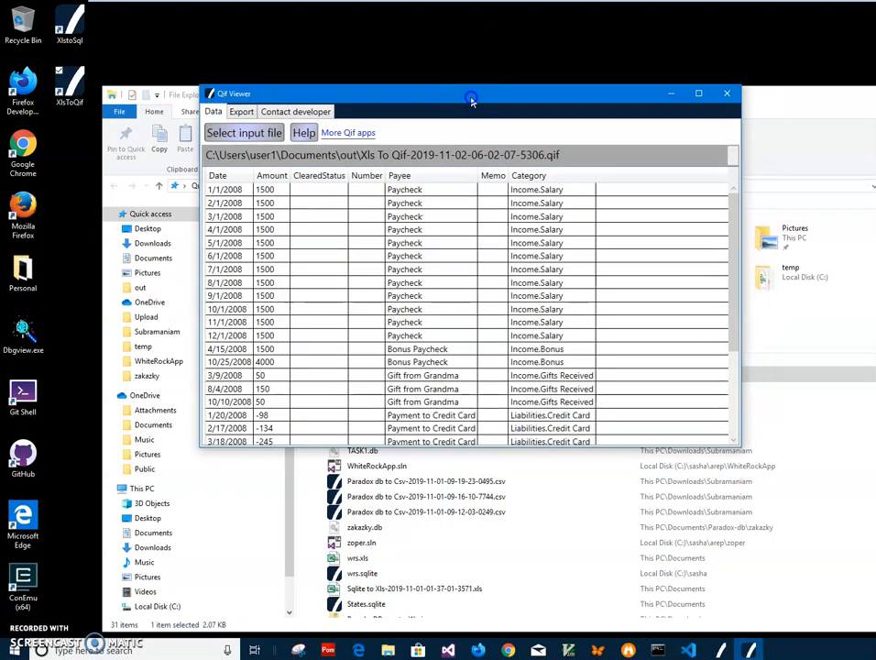
left_click_drag(469, 99, 469, 66)
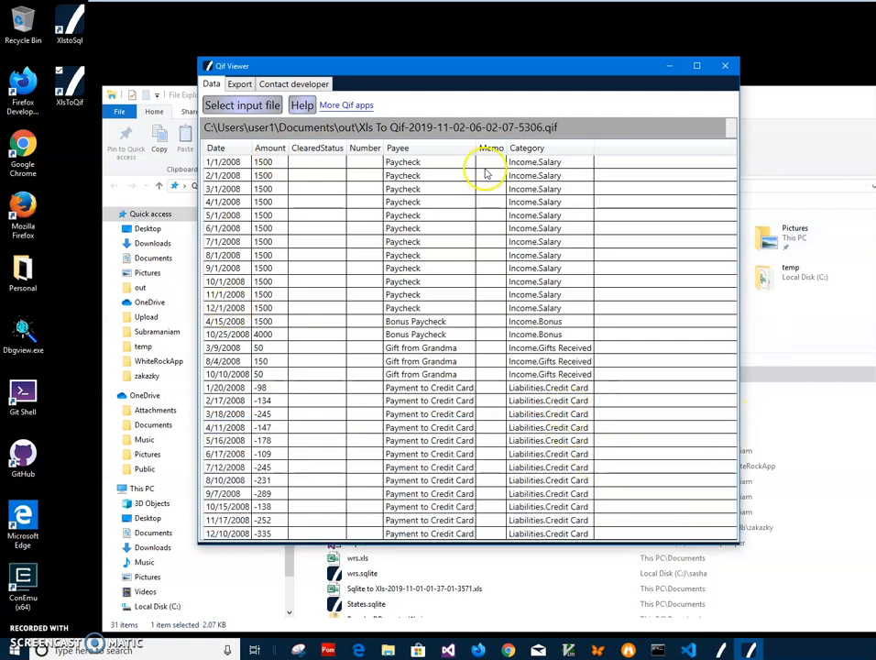
mouse_move(568, 156)
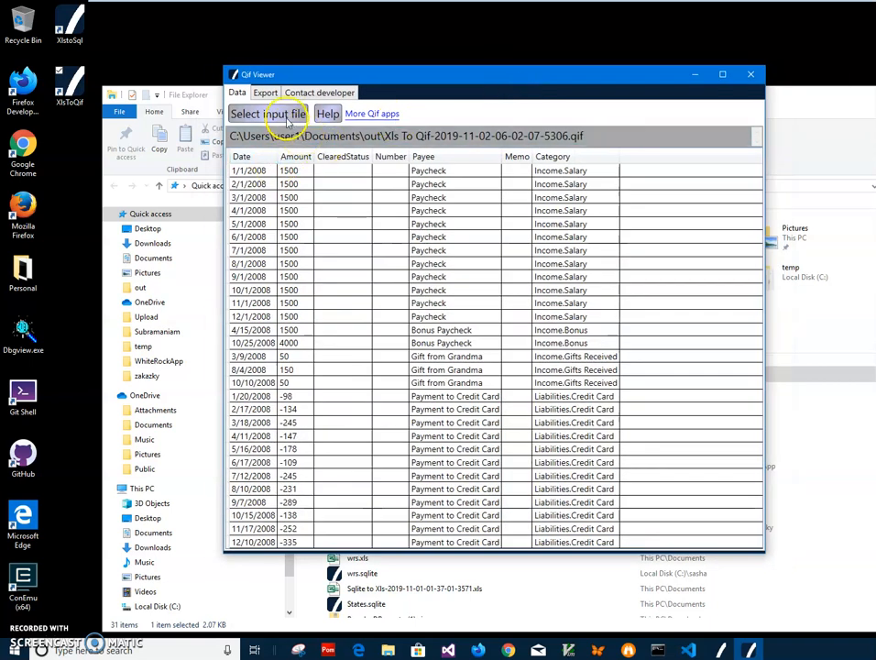
left_click(264, 91)
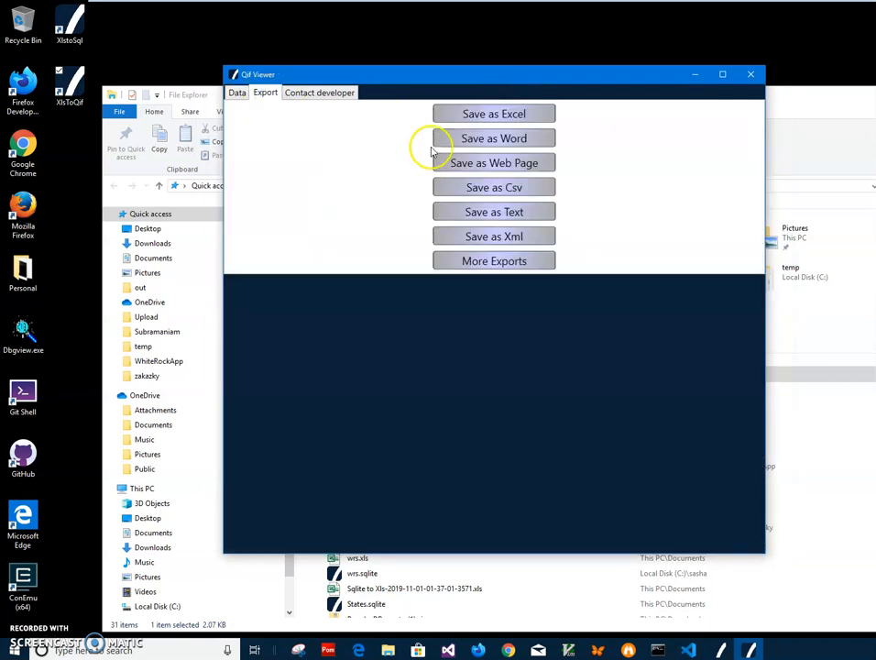
mouse_move(485, 161)
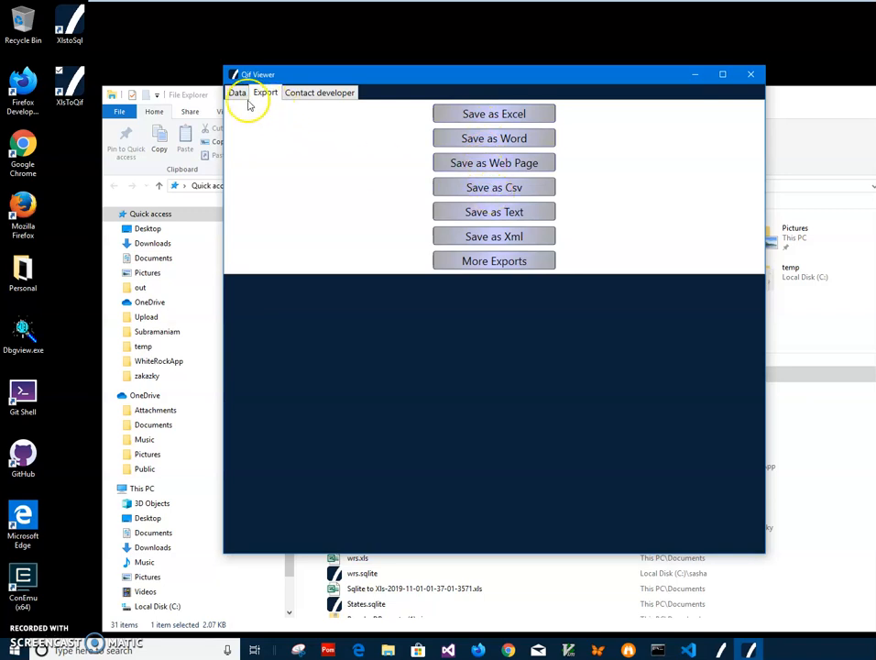
left_click(238, 92)
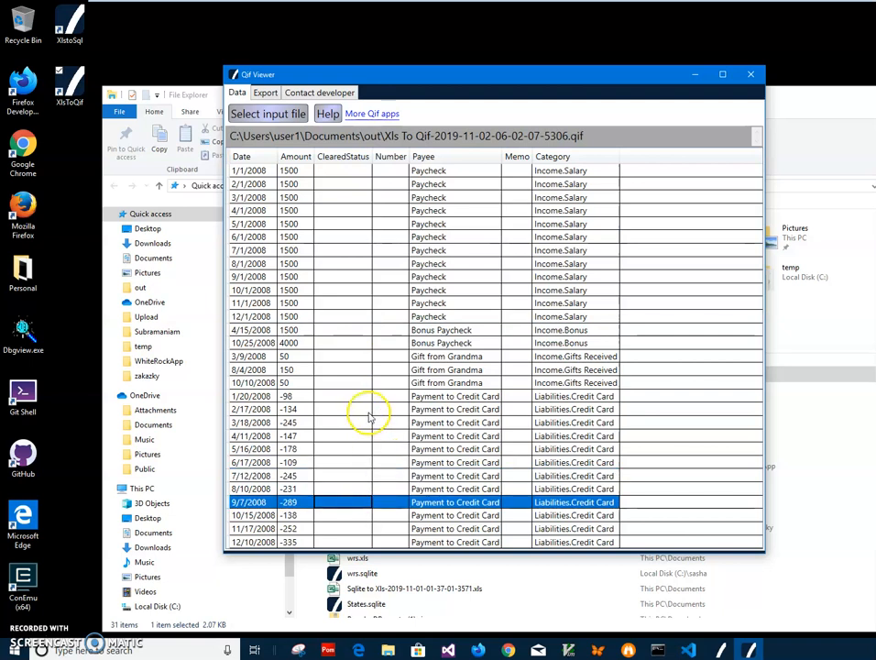
mouse_move(751, 74)
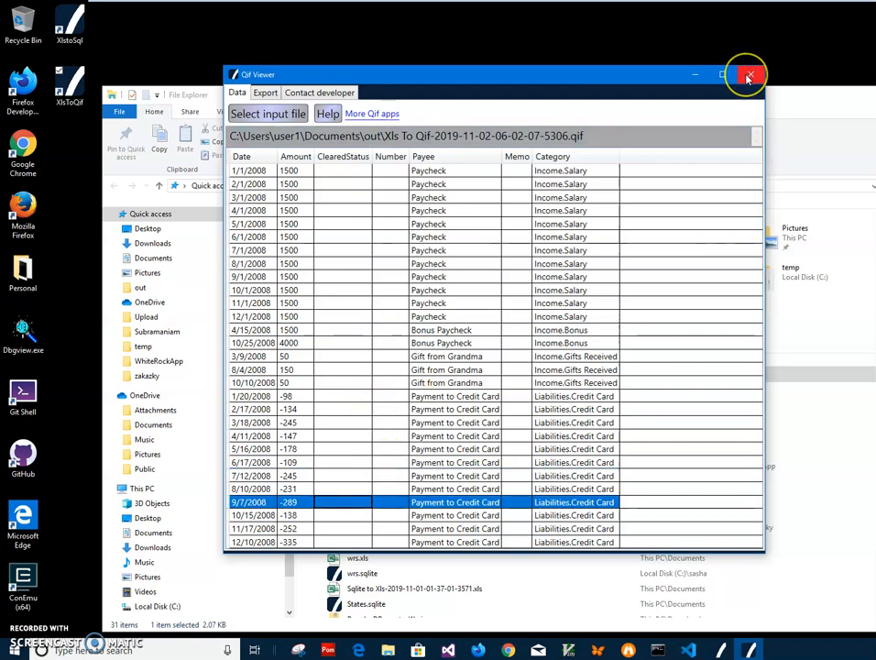
mouse_move(749, 76)
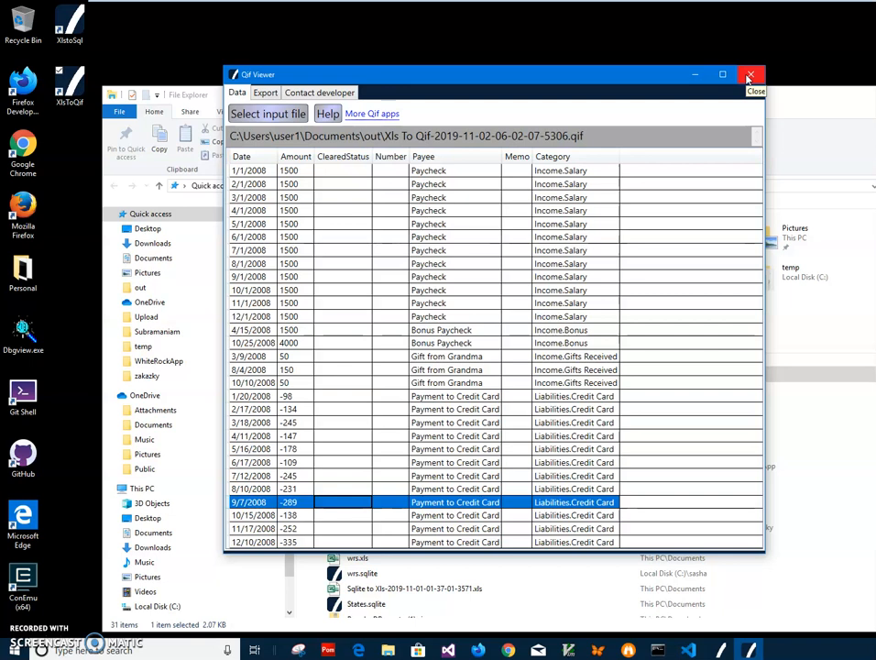
Close QIF Viewer and read the QIF file's raw dated records in Notepad
left_click(751, 73)
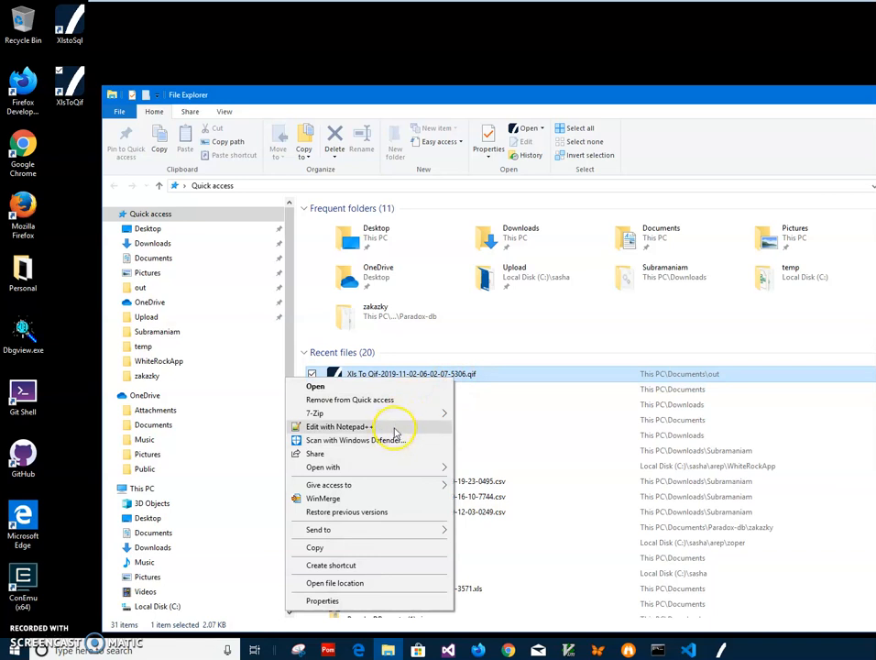
left_click(339, 425)
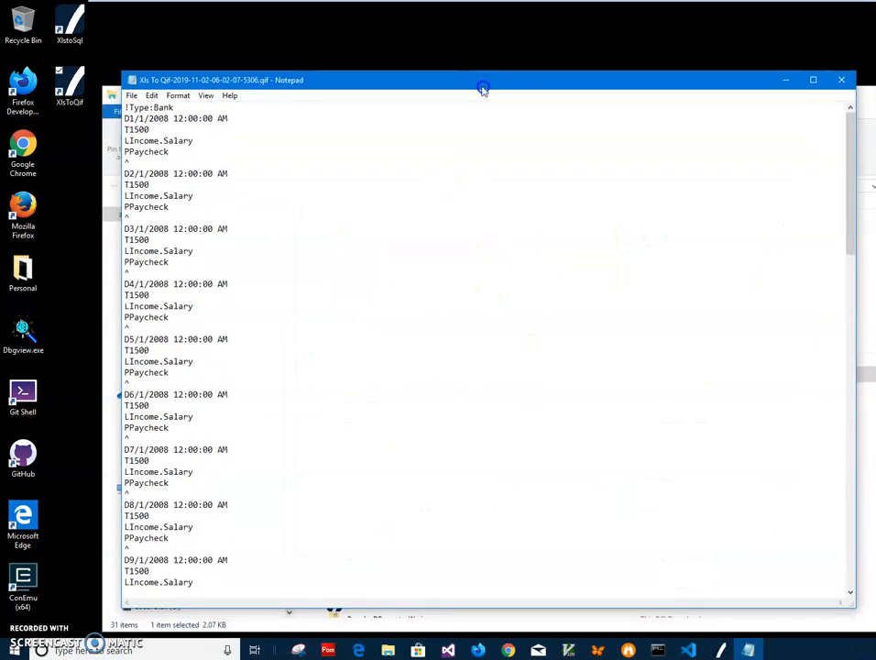
scroll("down", 3)
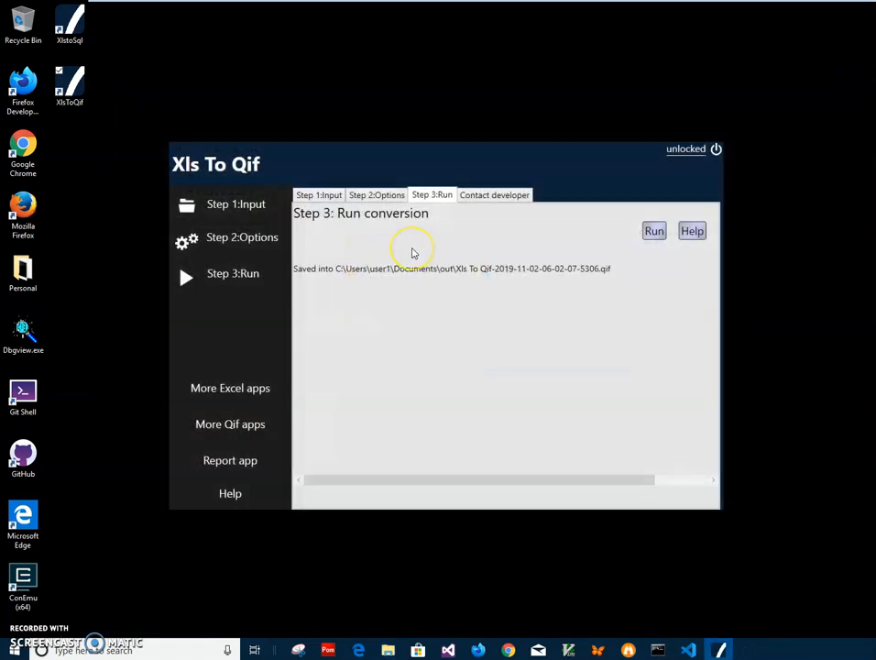
mouse_move(410, 253)
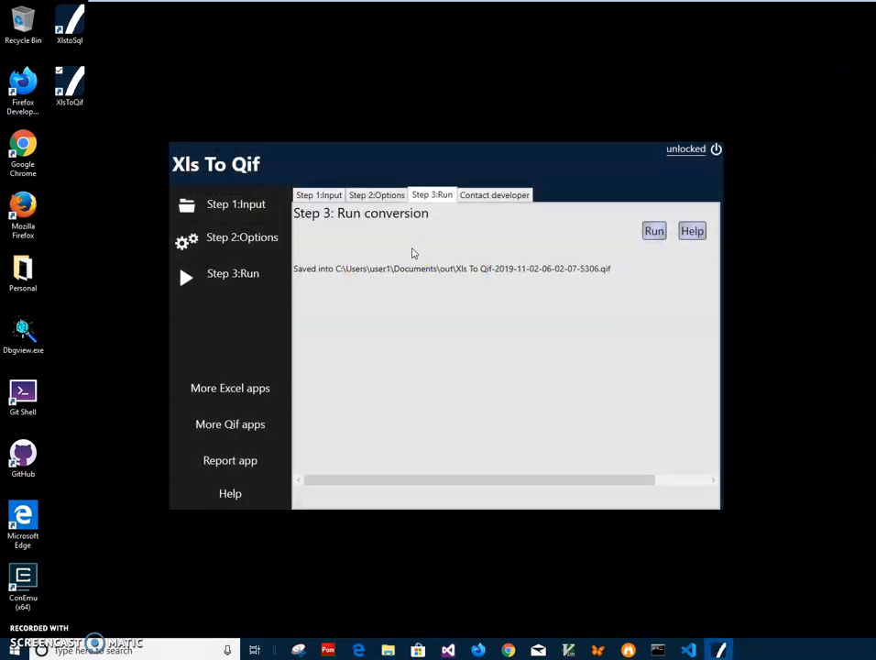